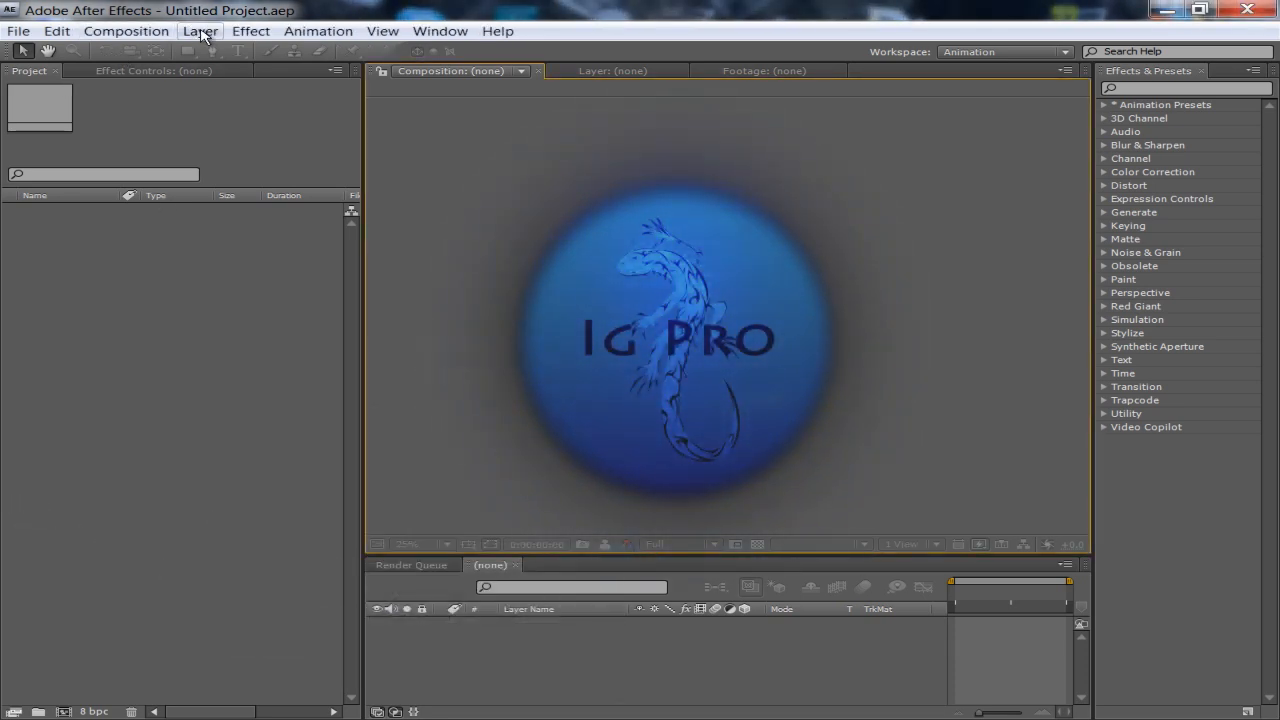
Create Comp 1 from the HDV/HDTV 720 25 preset: 1280×720 at 25 fps
left_click(125, 31)
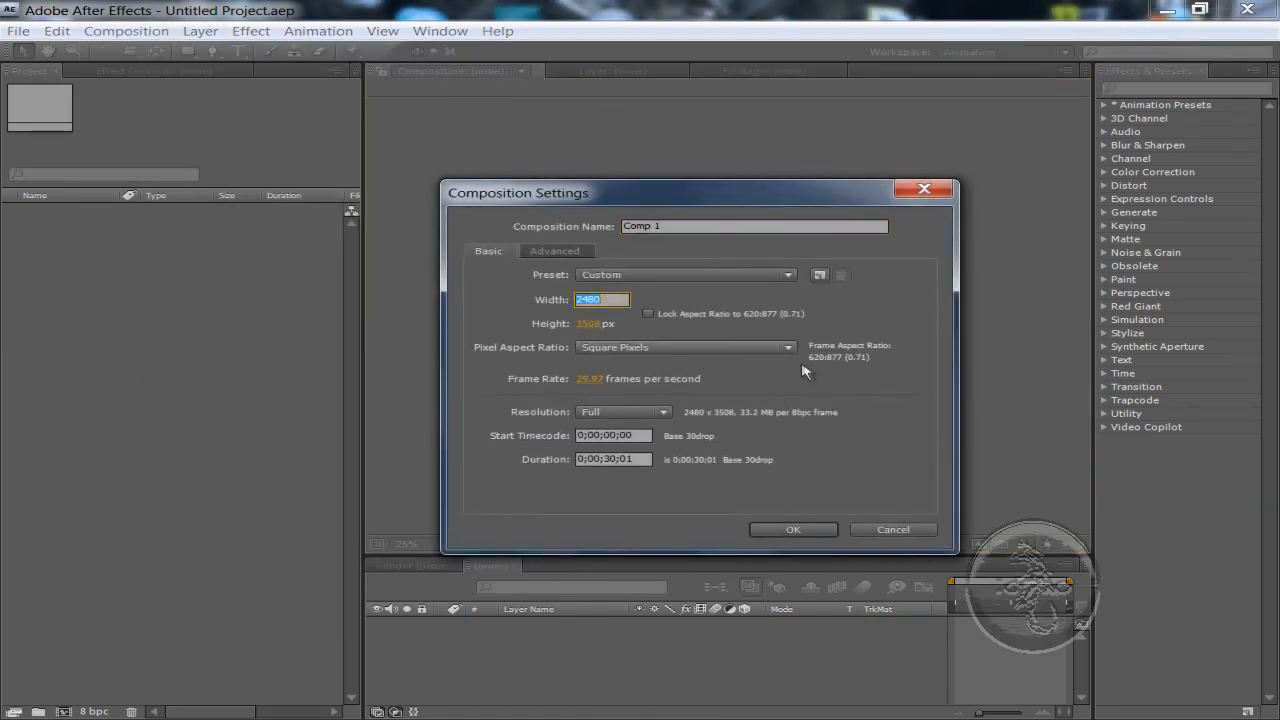
type("12")
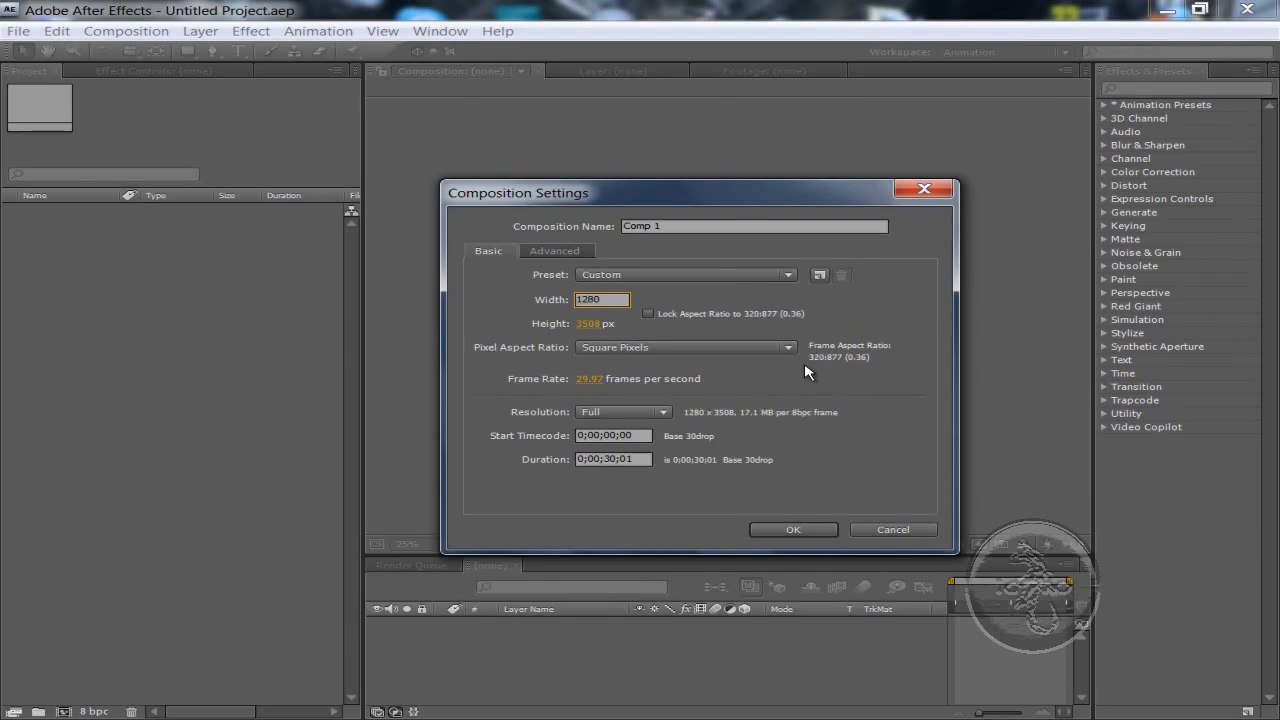
left_click(601, 323)
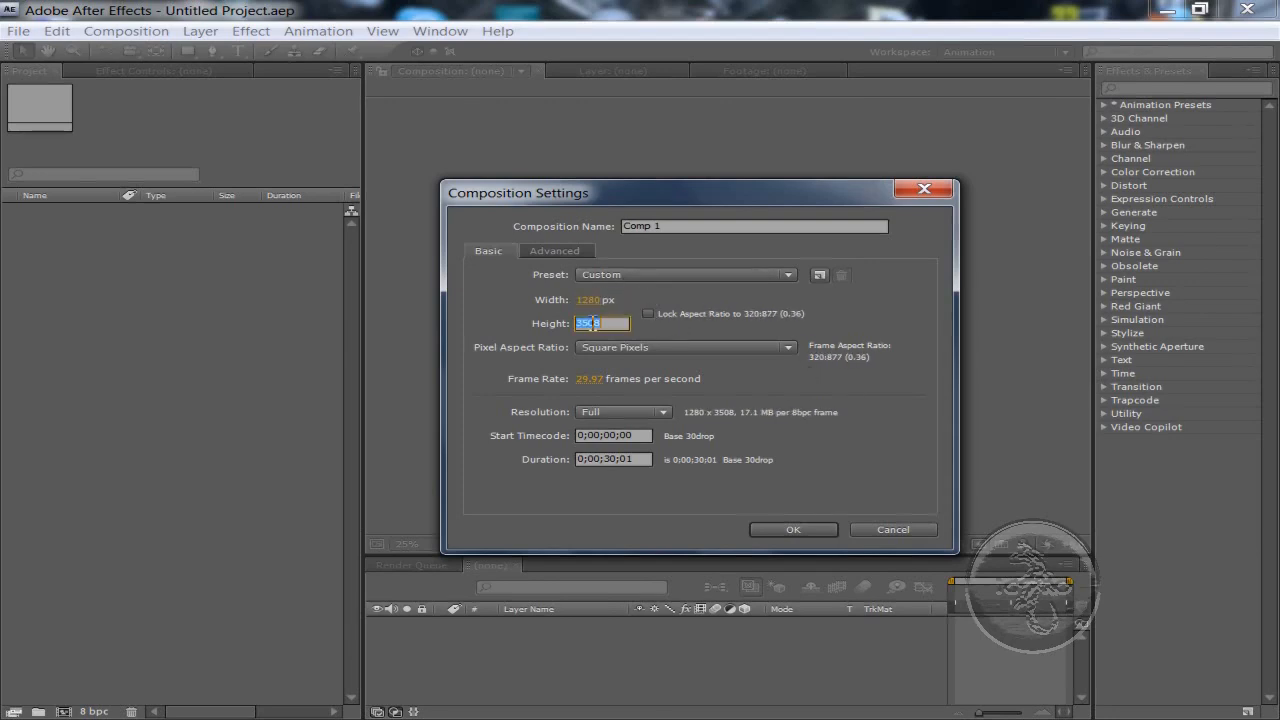
left_click(687, 274)
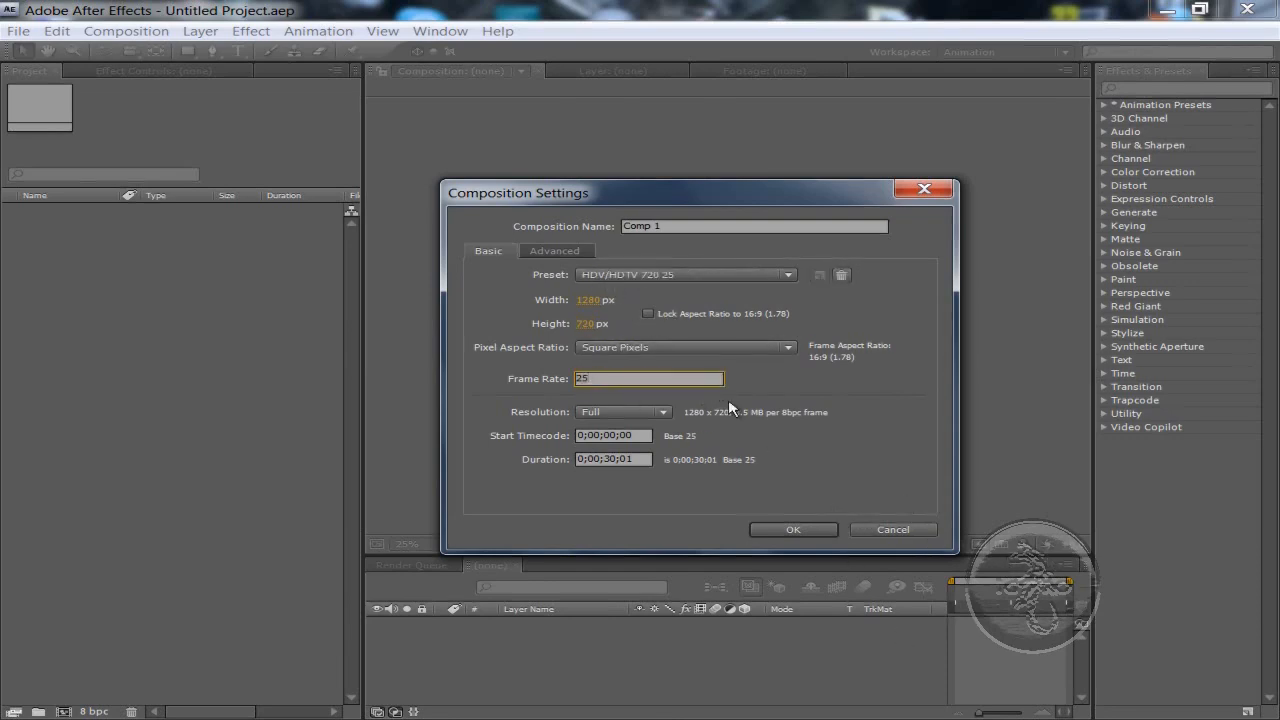
left_click(792, 529)
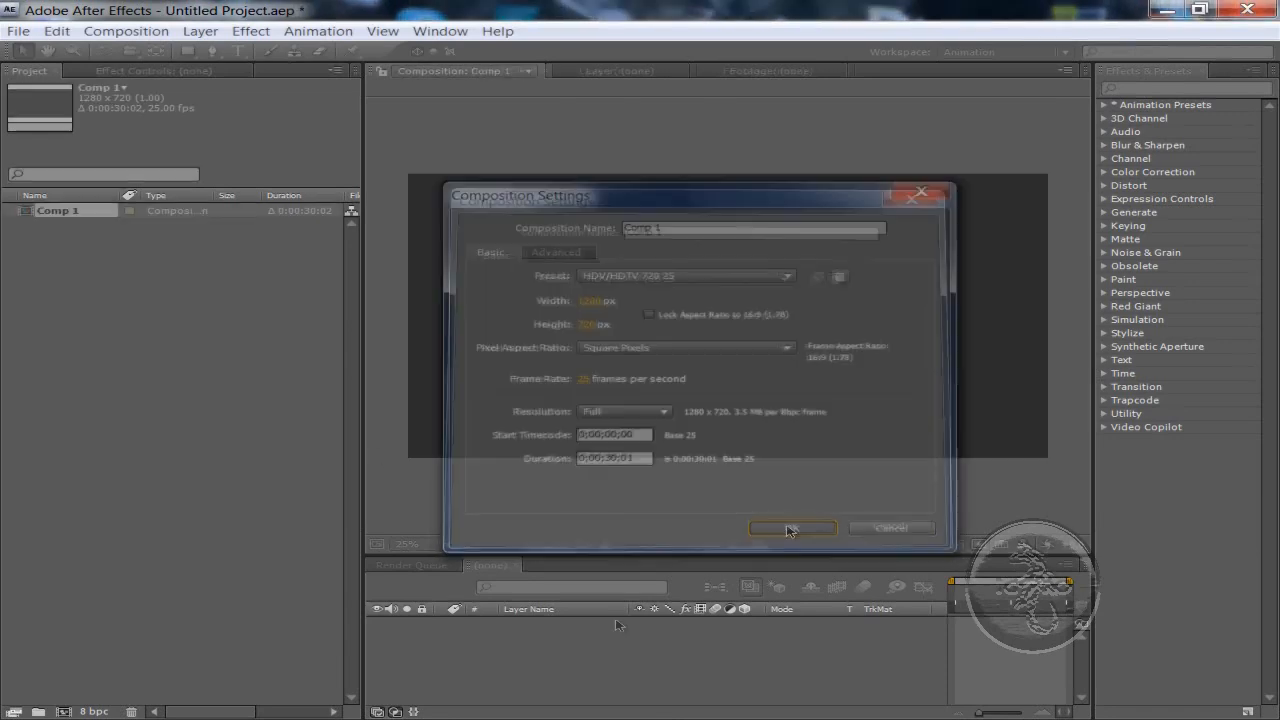
Add a black comp-sized solid, Black Solid 1, to Comp 1
left_click(792, 527)
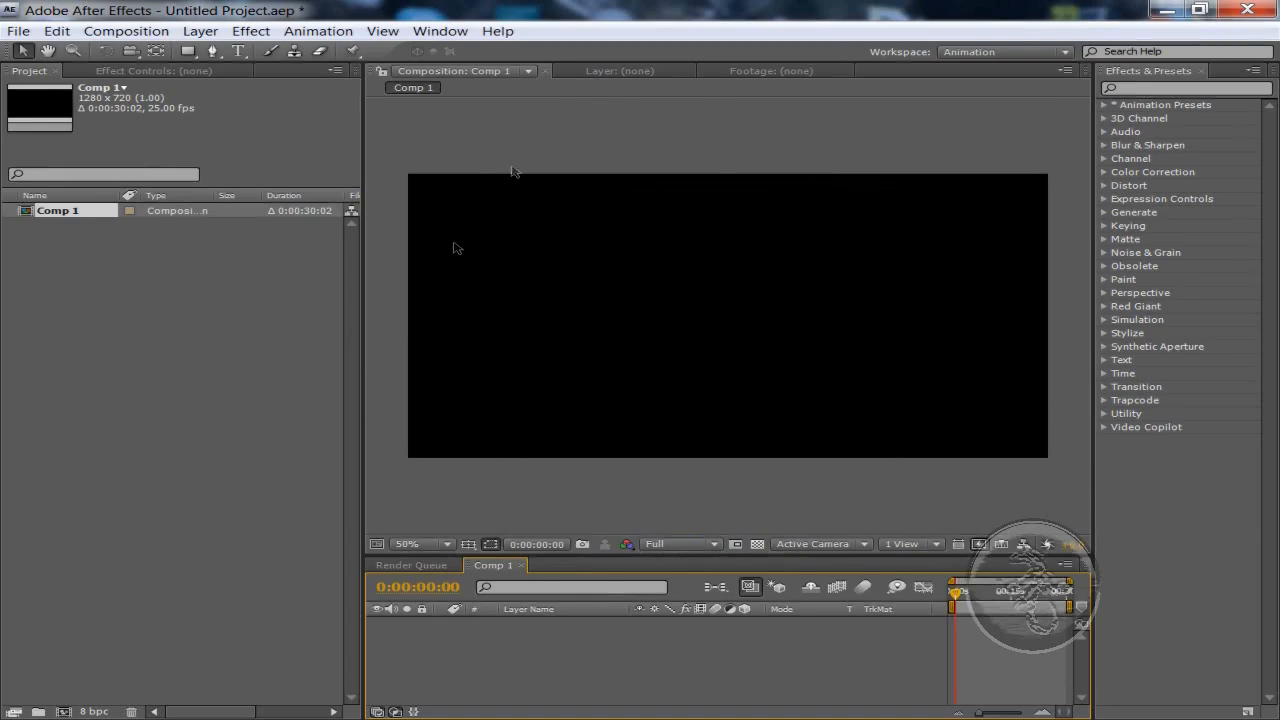
left_click(199, 31)
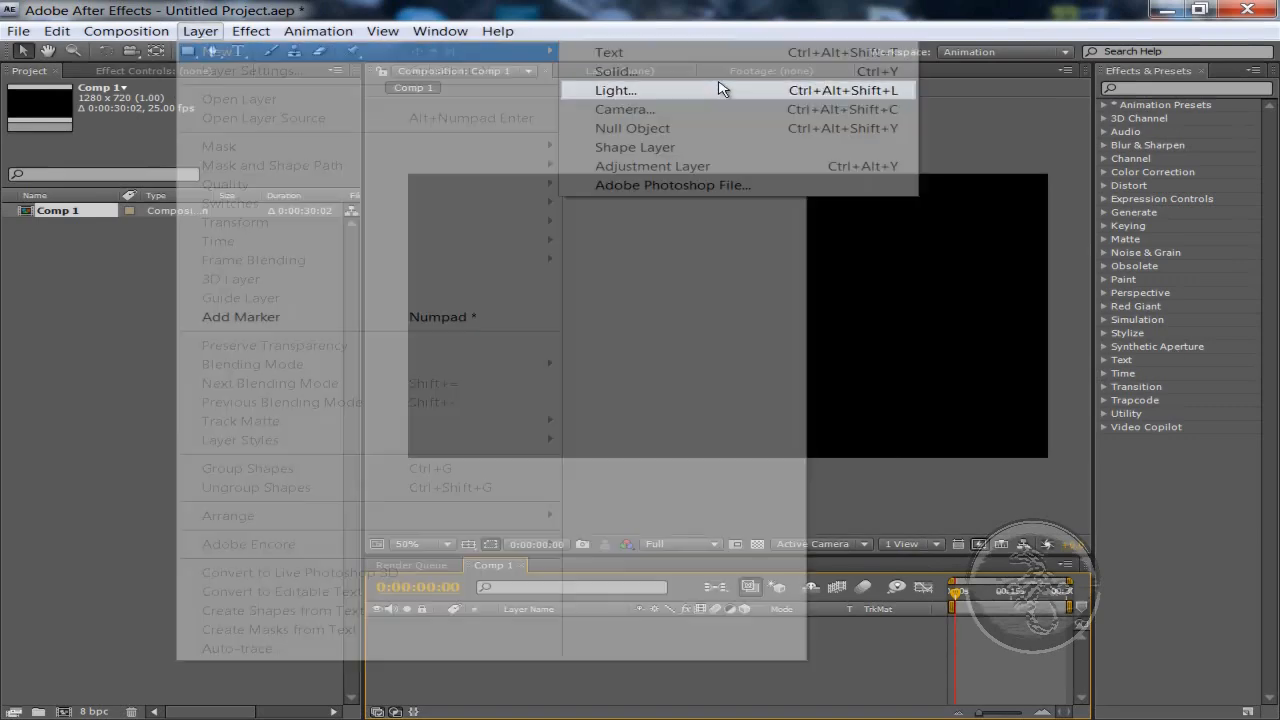
mouse_move(213, 51)
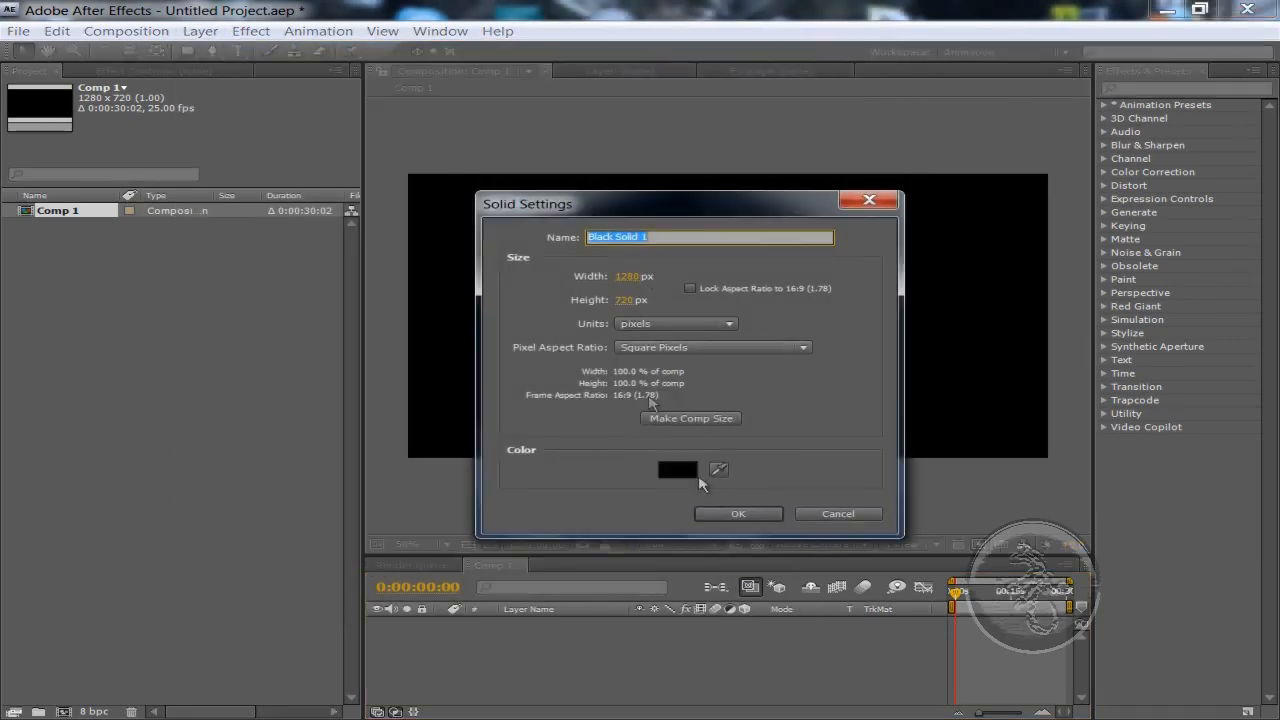
left_click(738, 513)
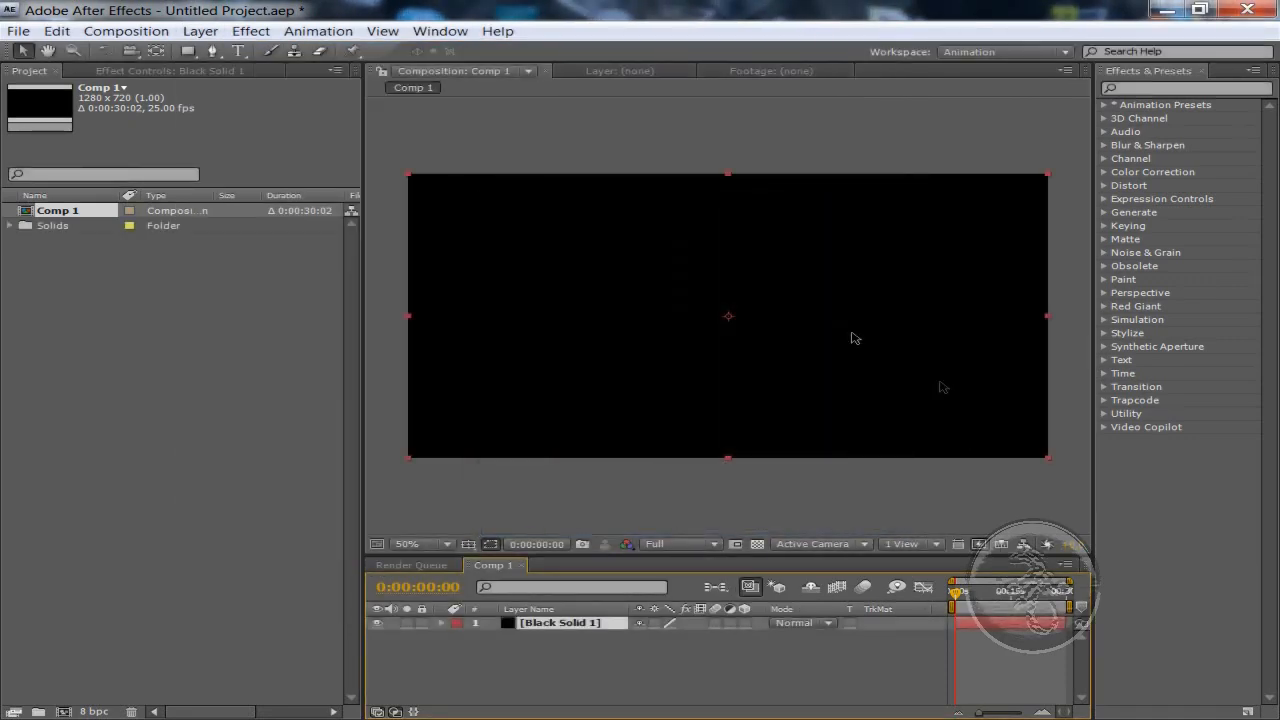
left_click(250, 31)
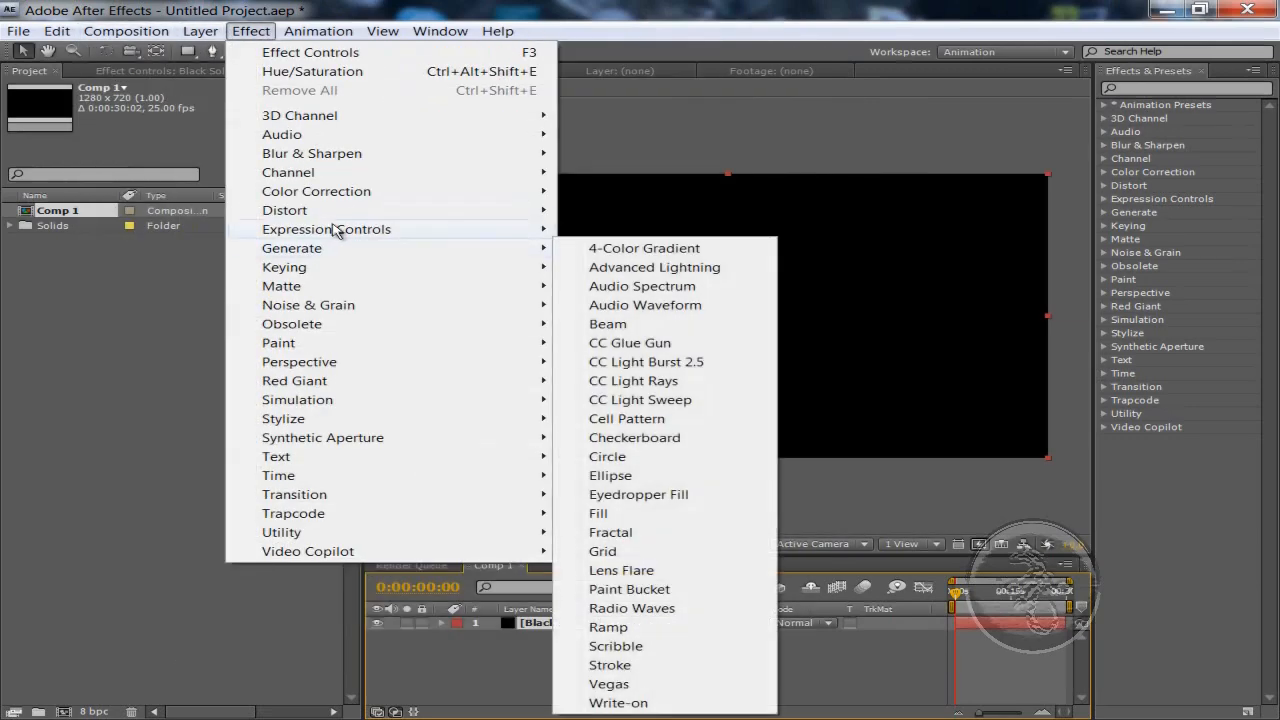
Apply a Ramp gradient to the solid with a deep blue #005896 start colour
left_click(608, 627)
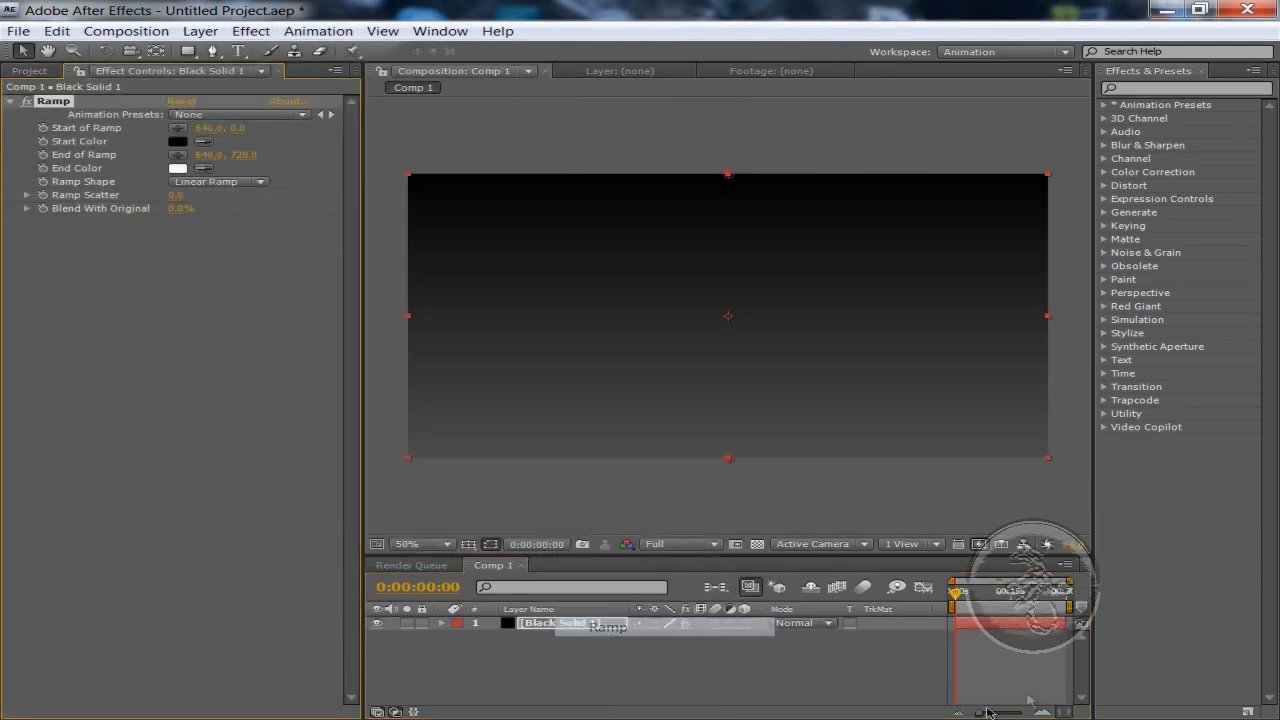
left_click(178, 141)
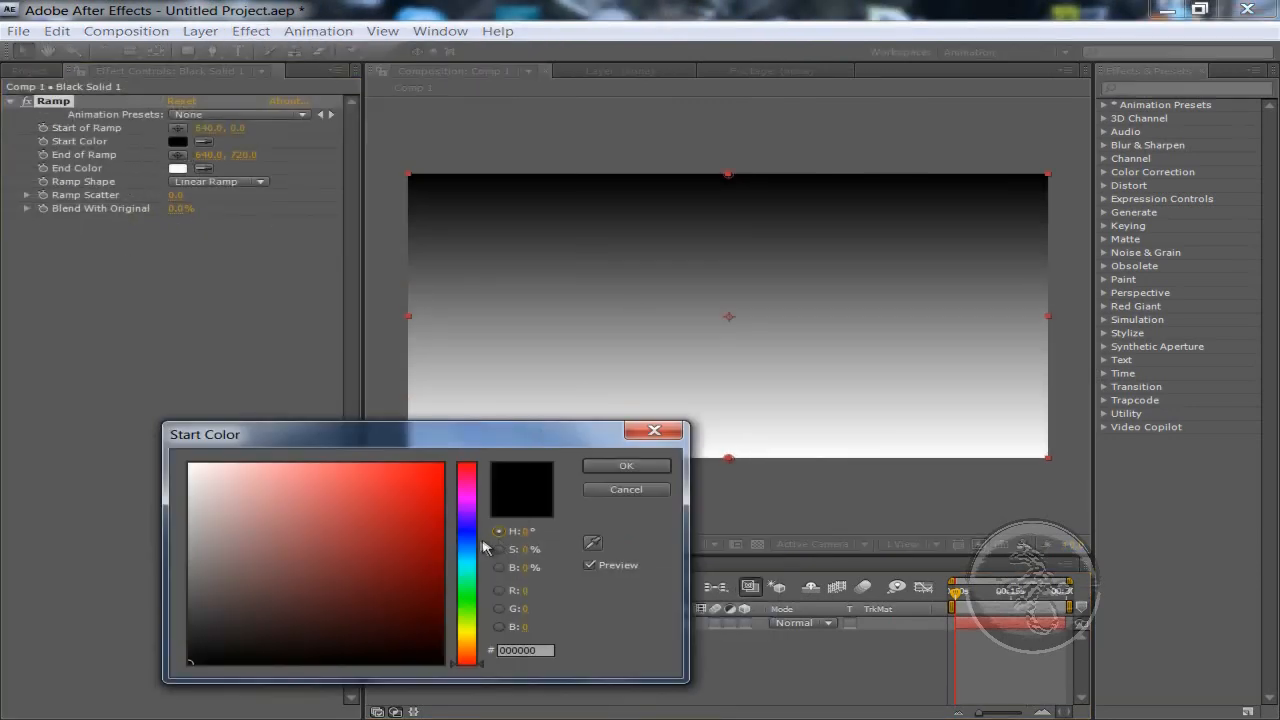
left_click(422, 512)
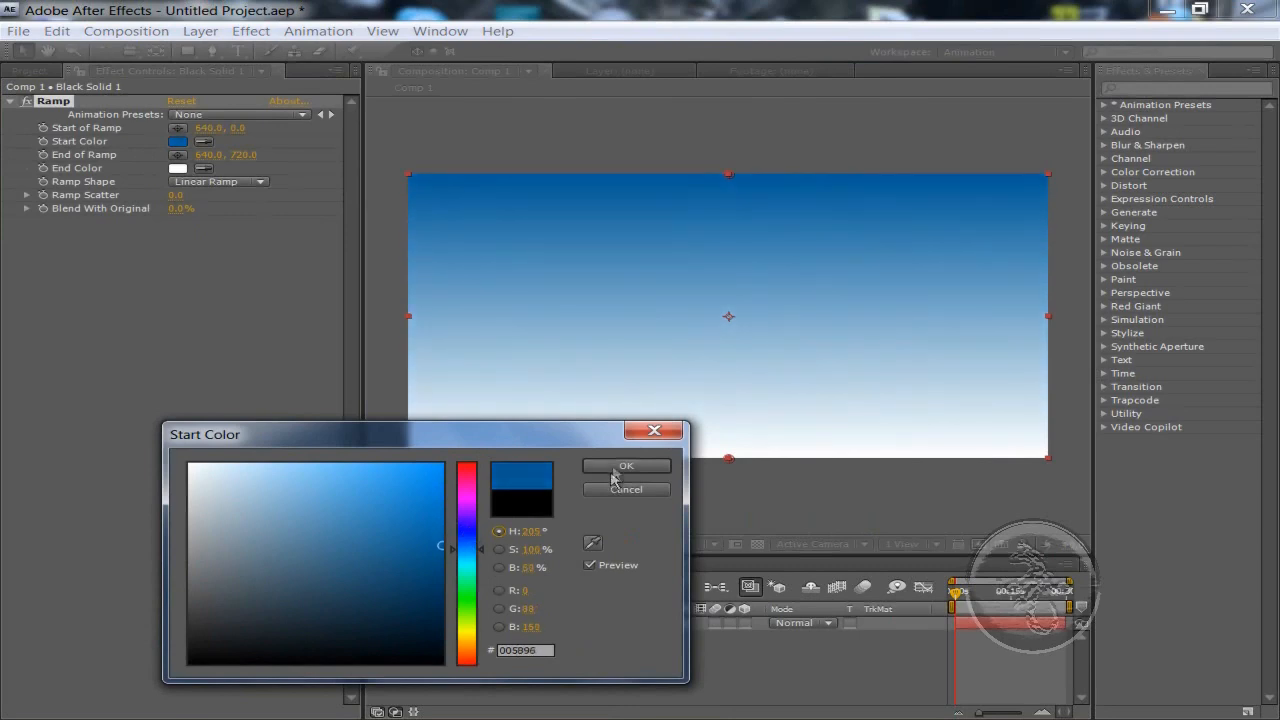
left_click(626, 466)
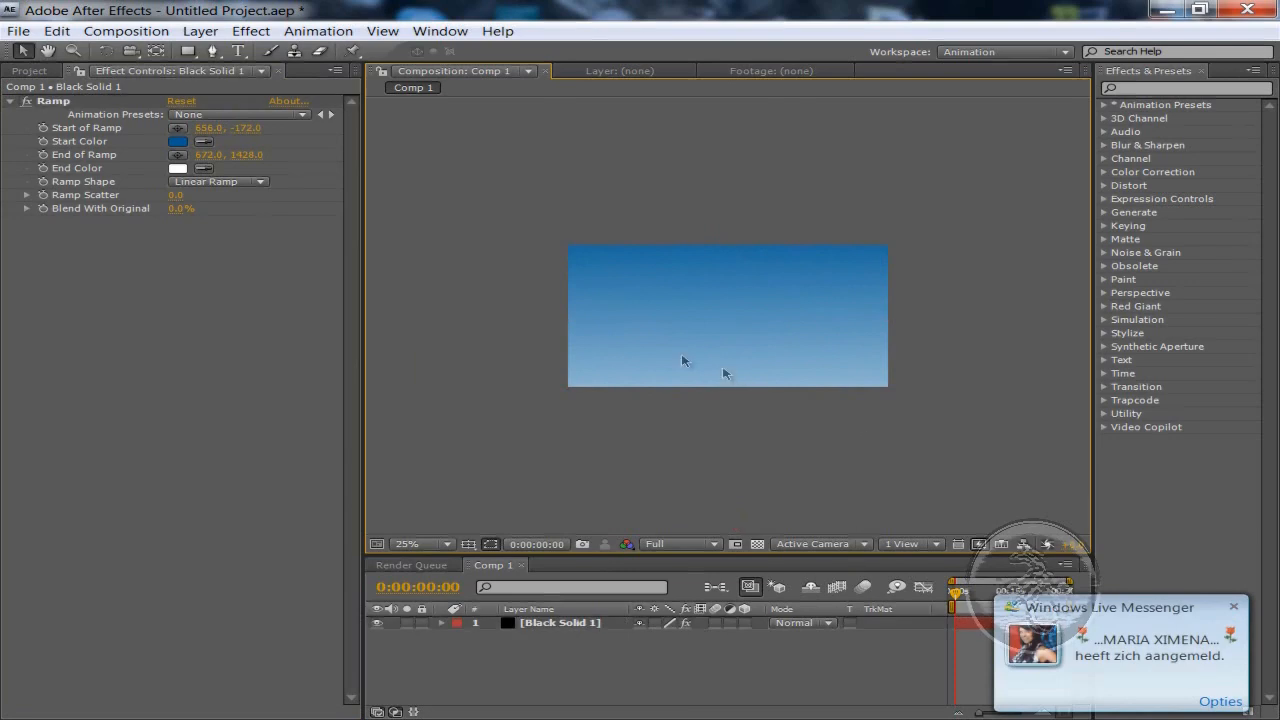
Rename the gradient layer to 'sky bg'
left_click(560, 622)
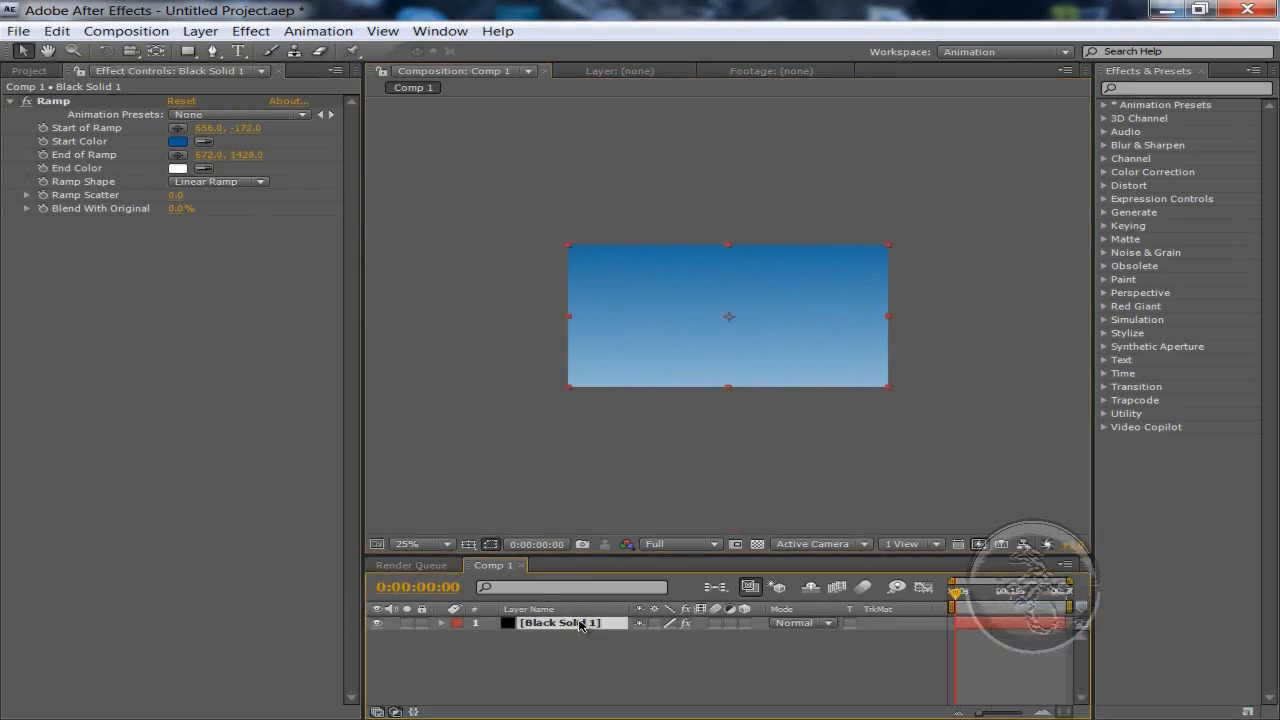
double_click(560, 622)
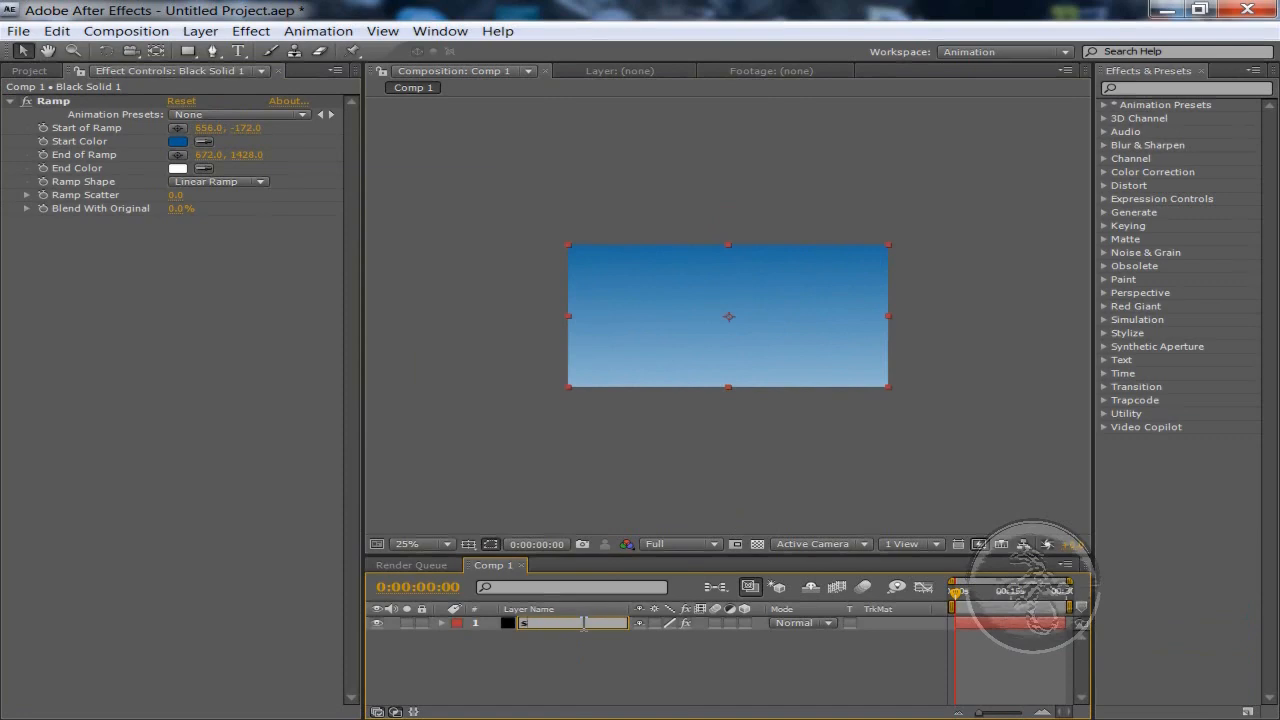
type("sky bg")
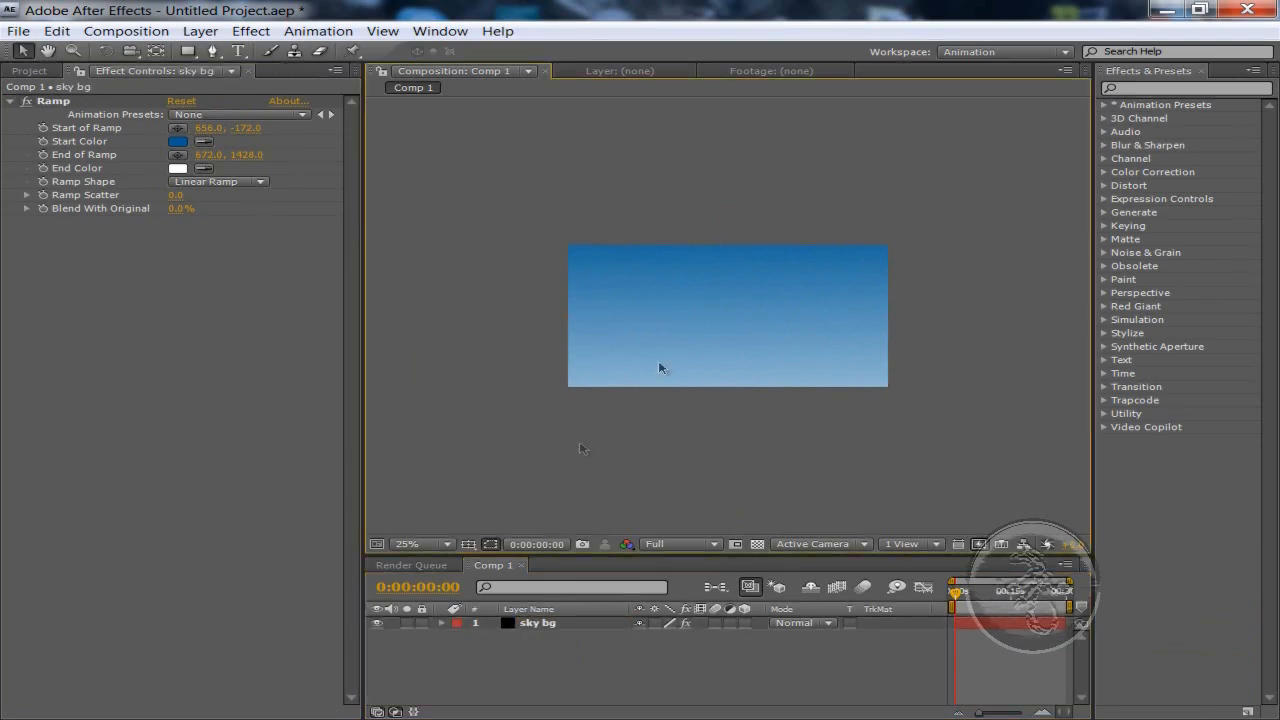
left_click(200, 30)
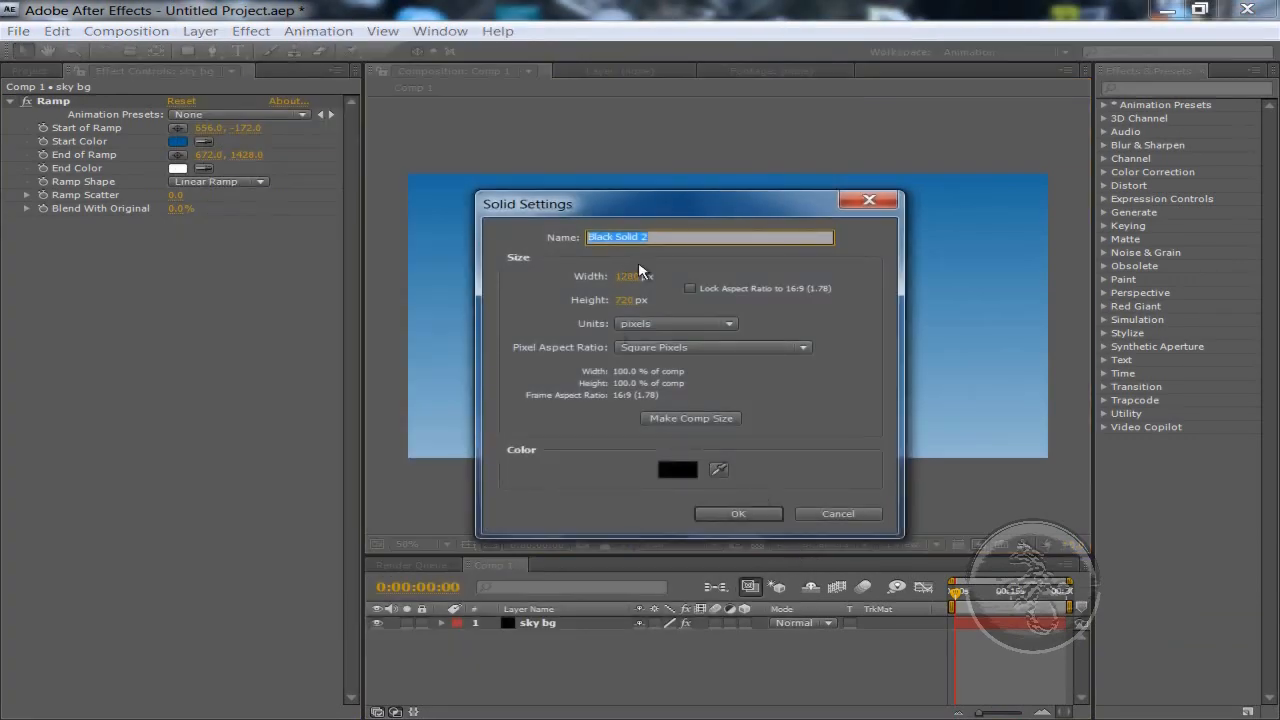
Create a new solid named '3d clouds' and apply Particular to it
type("3d clouds")
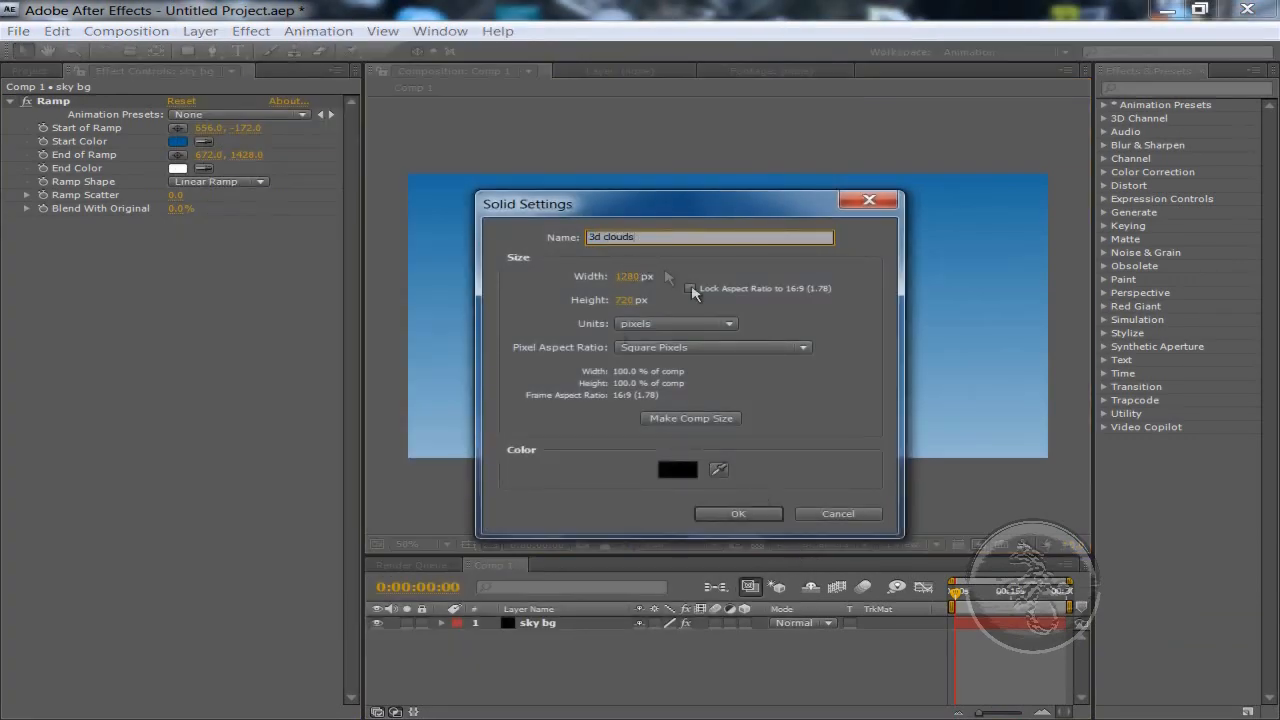
left_click(738, 513)
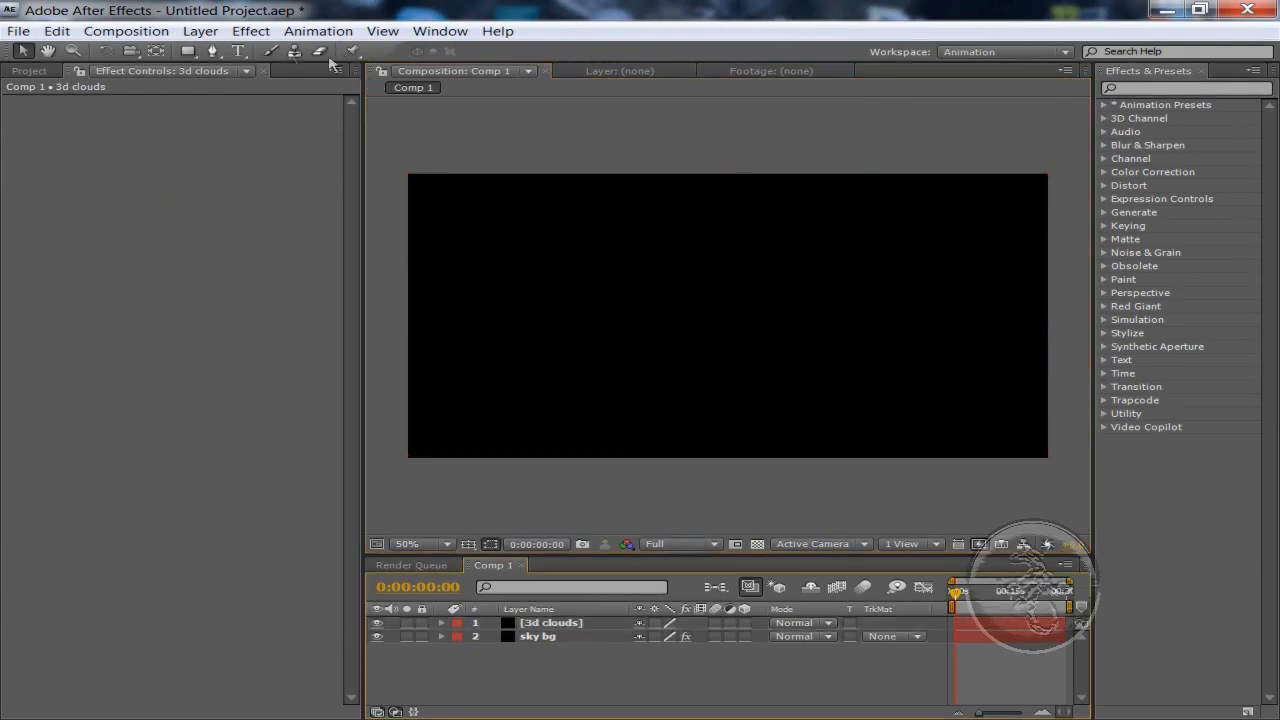
left_click(551, 622)
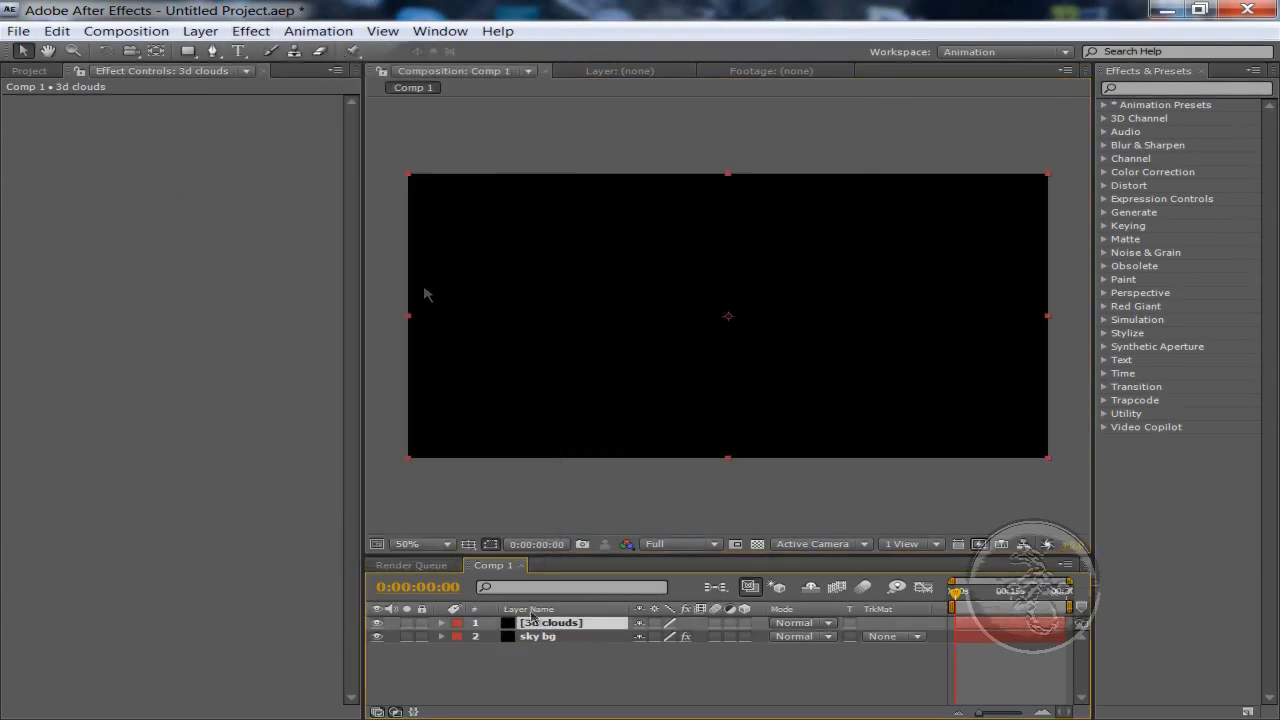
left_click(250, 31)
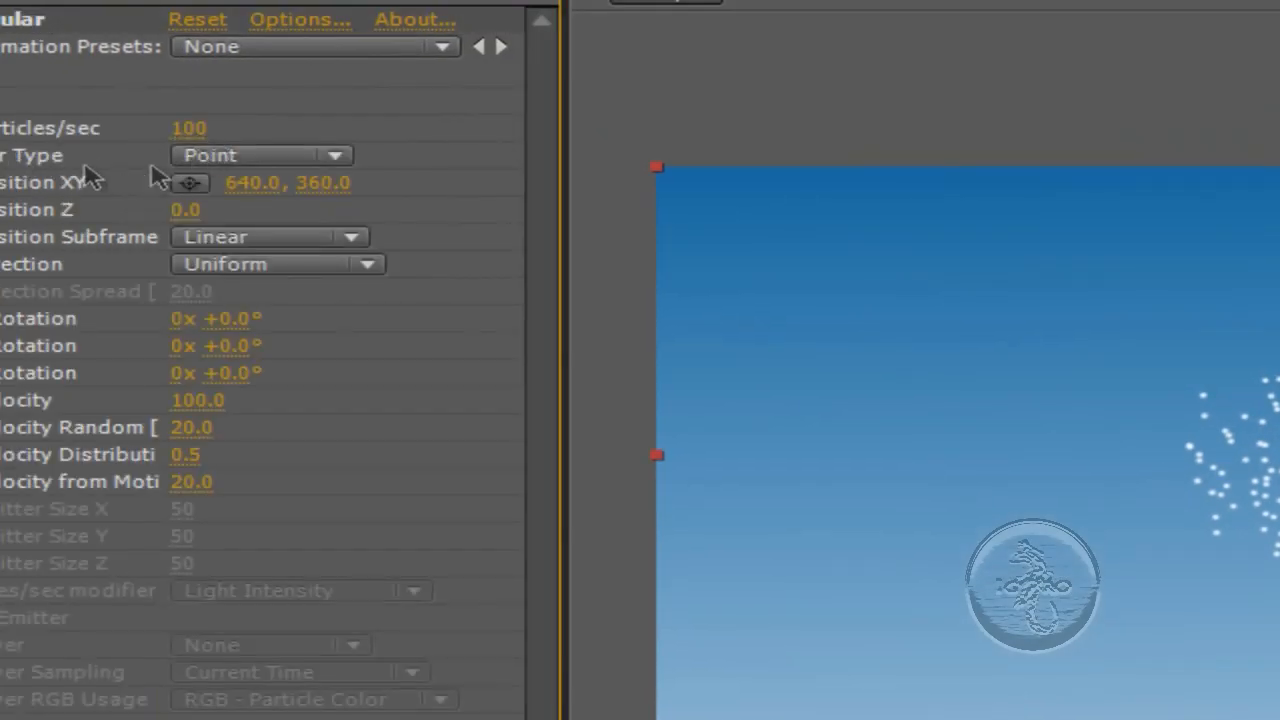
Make the emitter a Directional box with velocity 30 and size 3000 × 1 × 3000
left_click(260, 155)
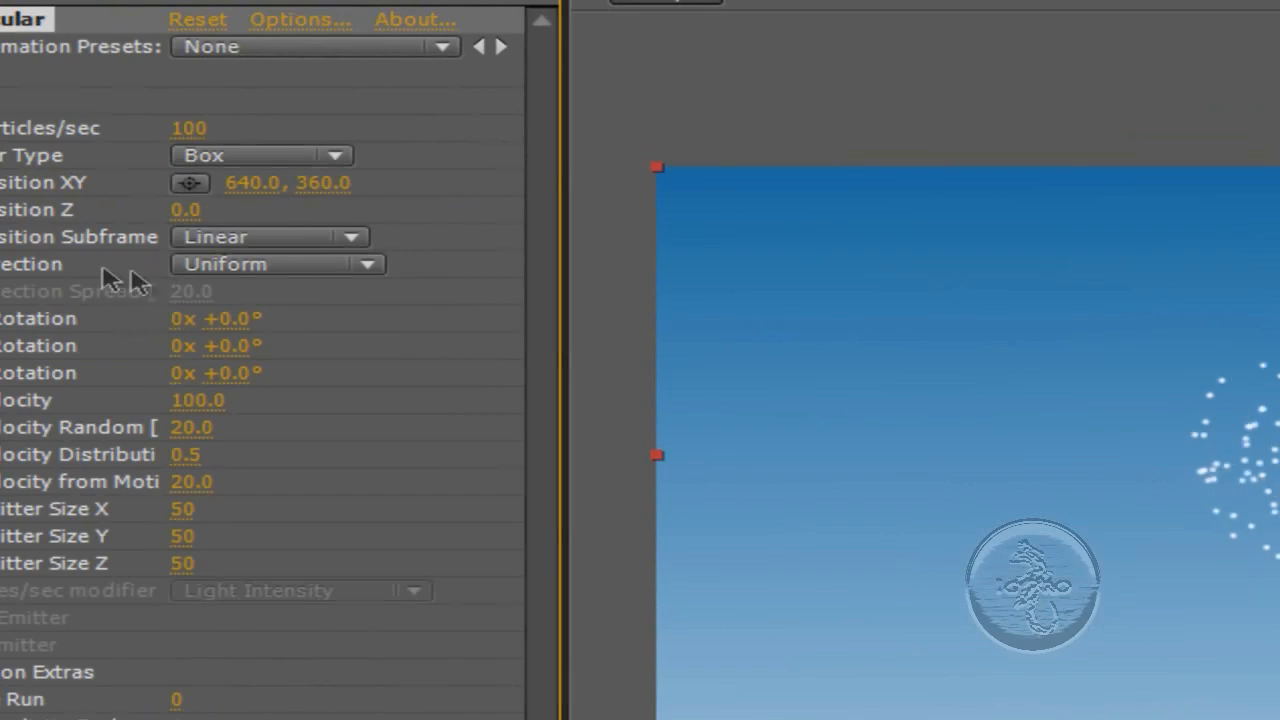
mouse_move(180, 280)
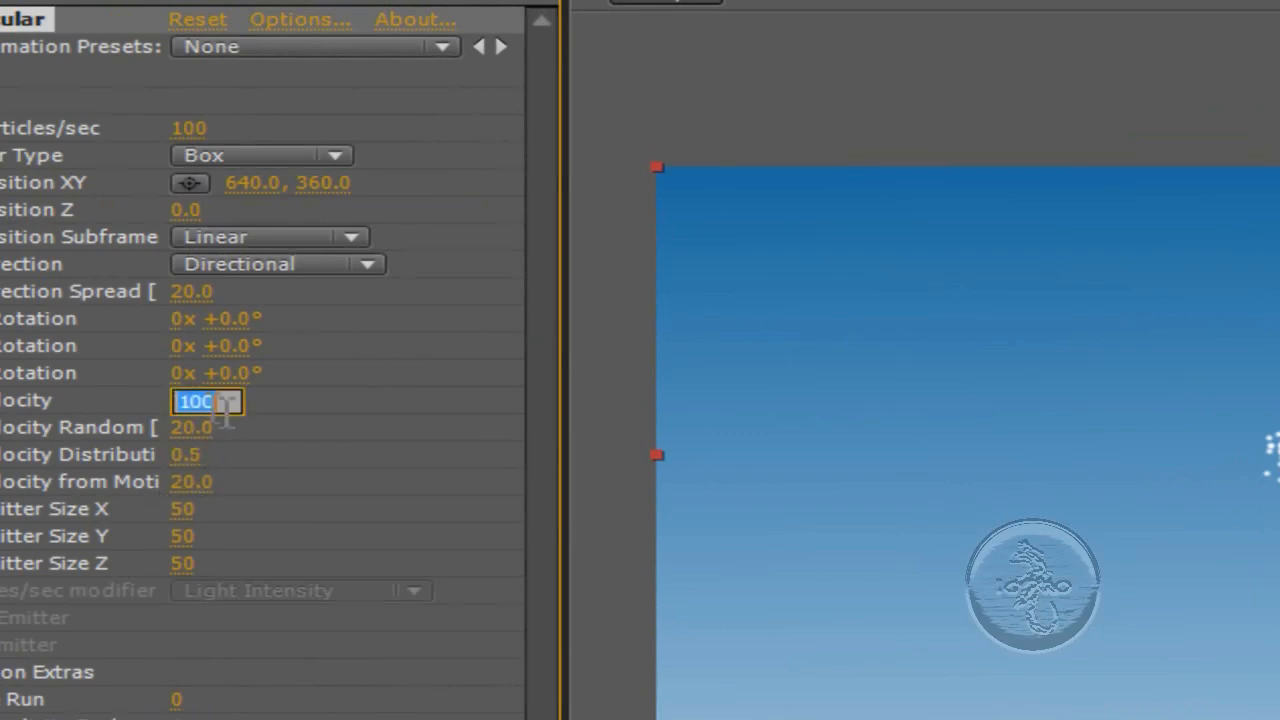
type("30.")
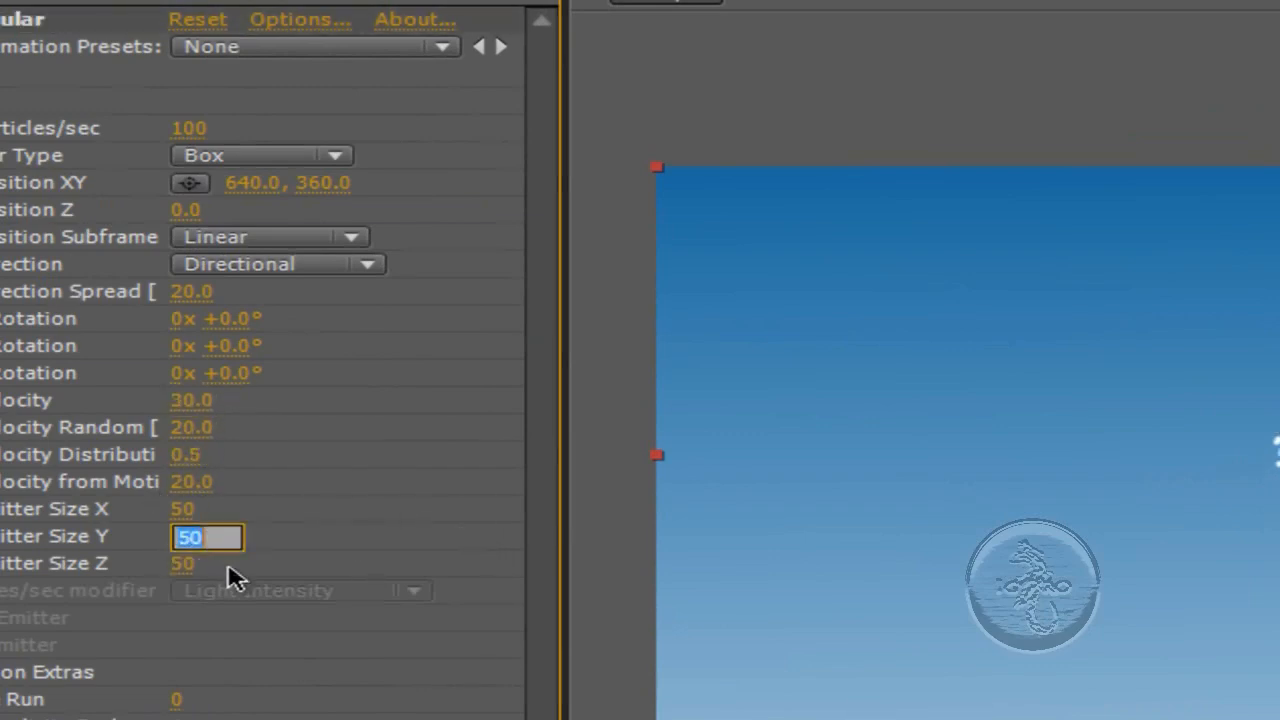
type("1")
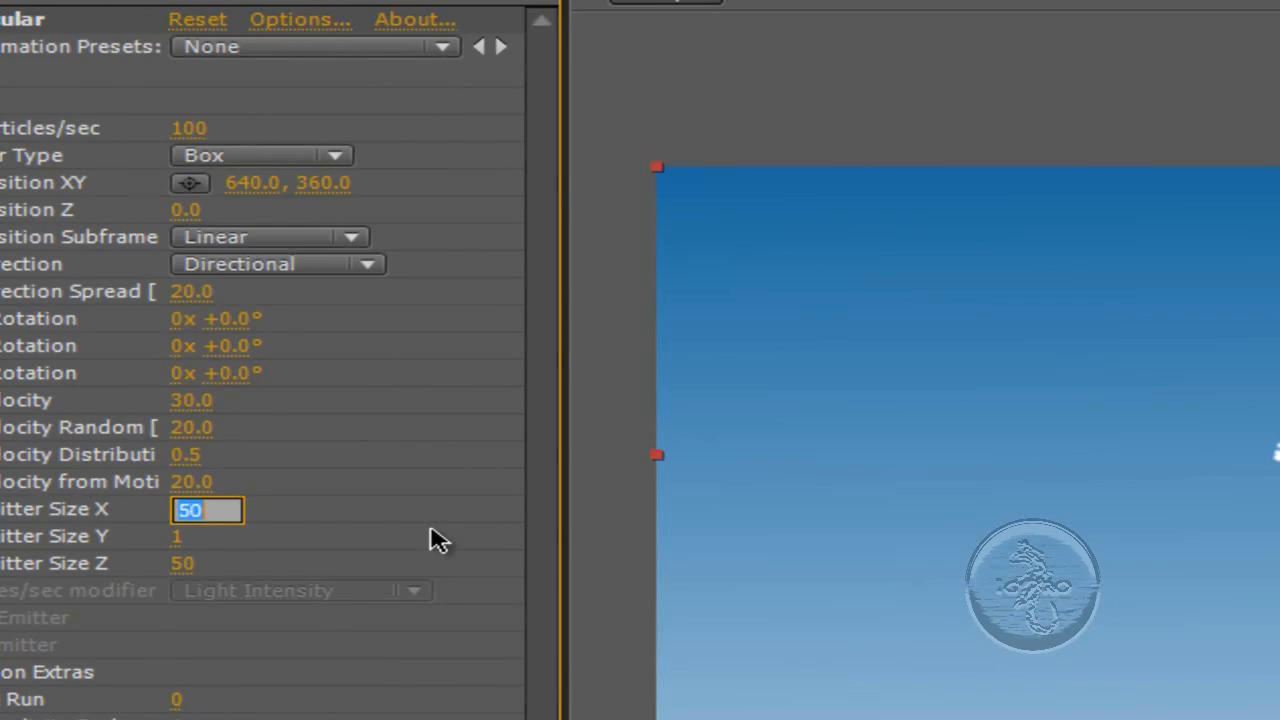
type("3000")
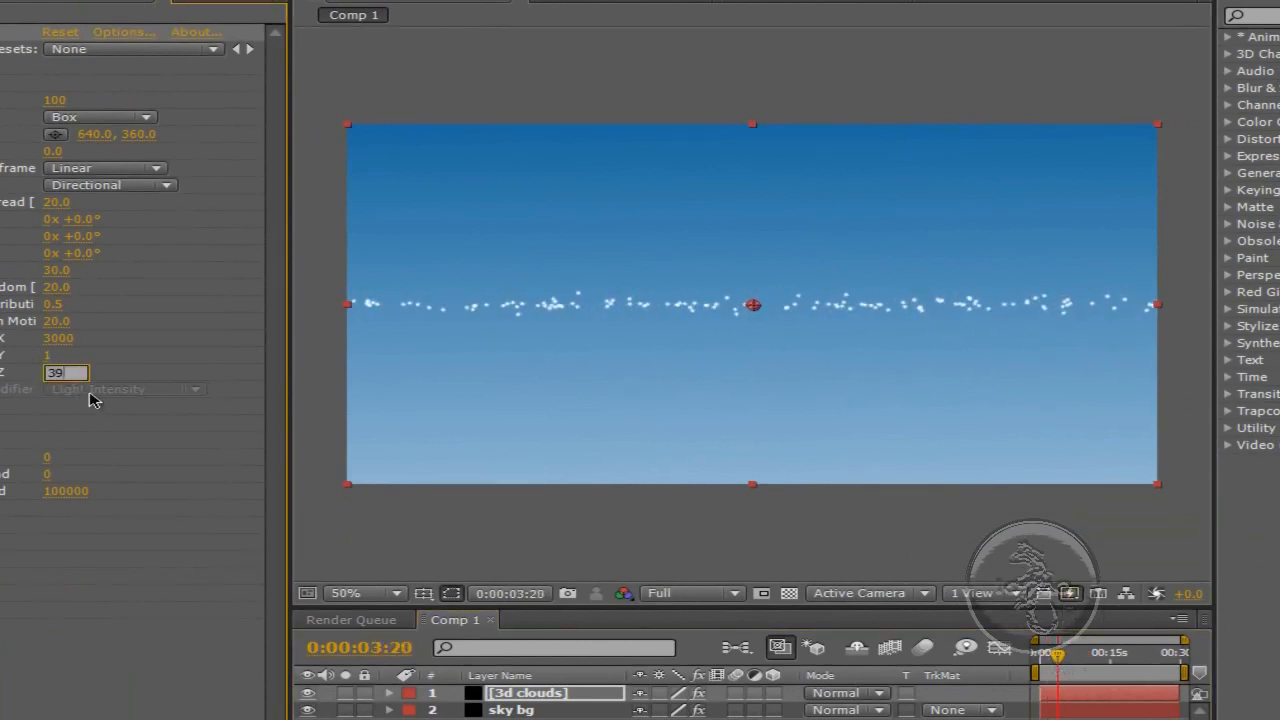
type("3000")
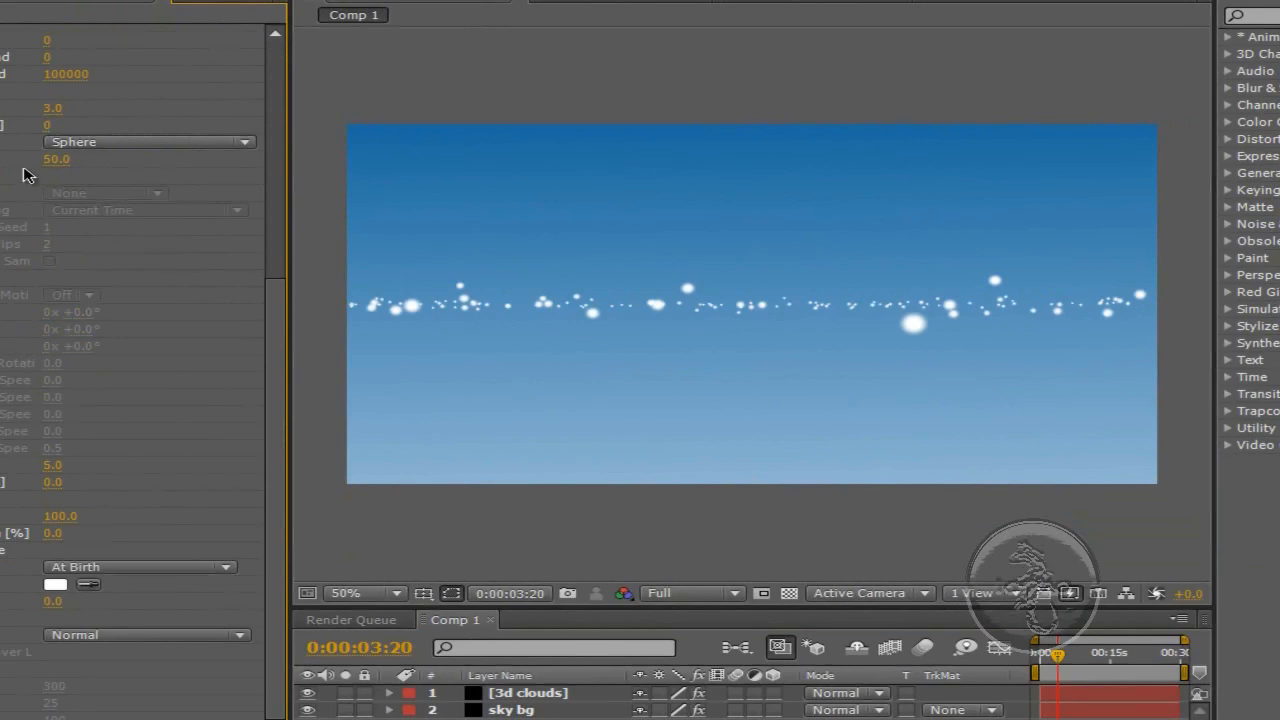
Switch particles to Cloudlet with 35% size randomness, then scrub to preview the clouds
left_click(148, 141)
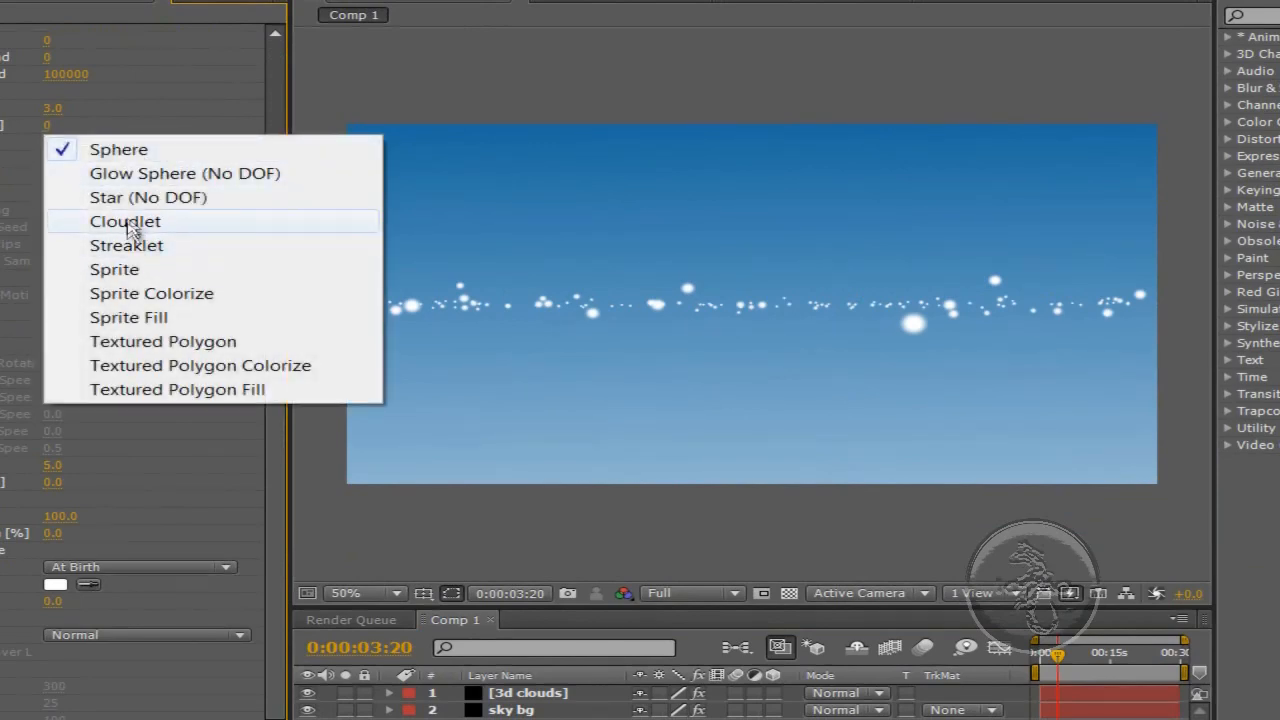
left_click(124, 221)
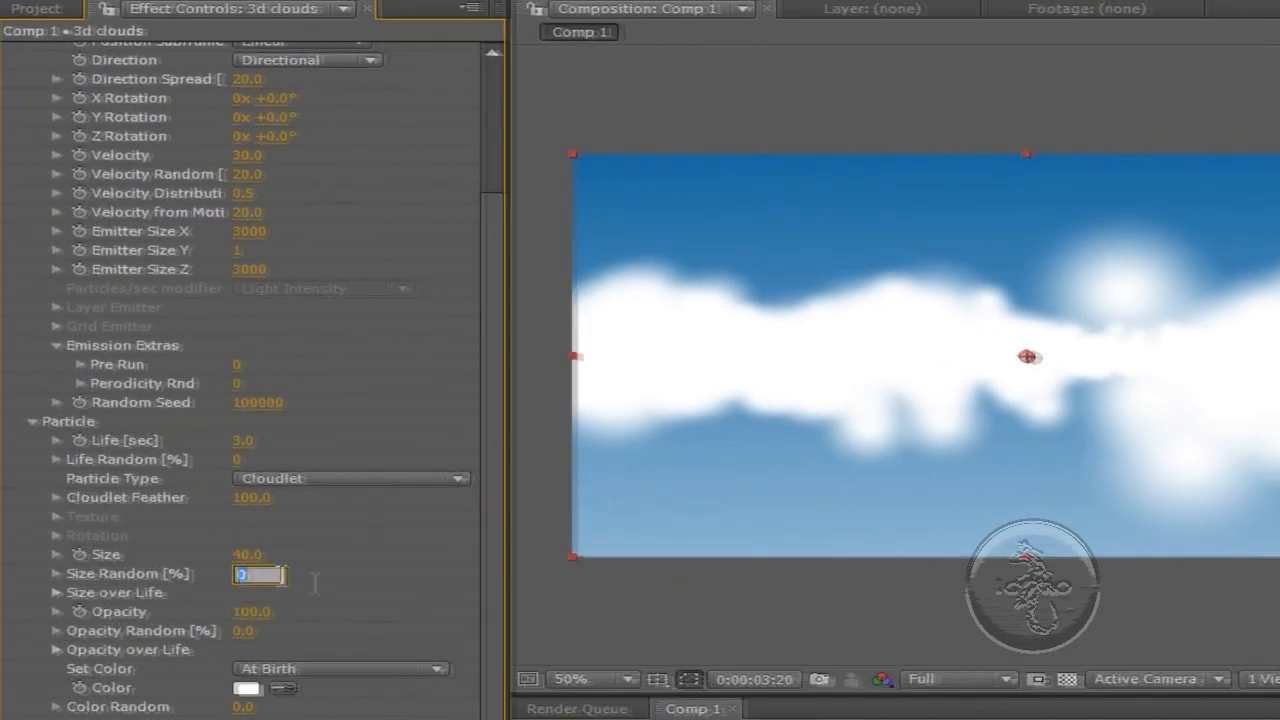
type("35")
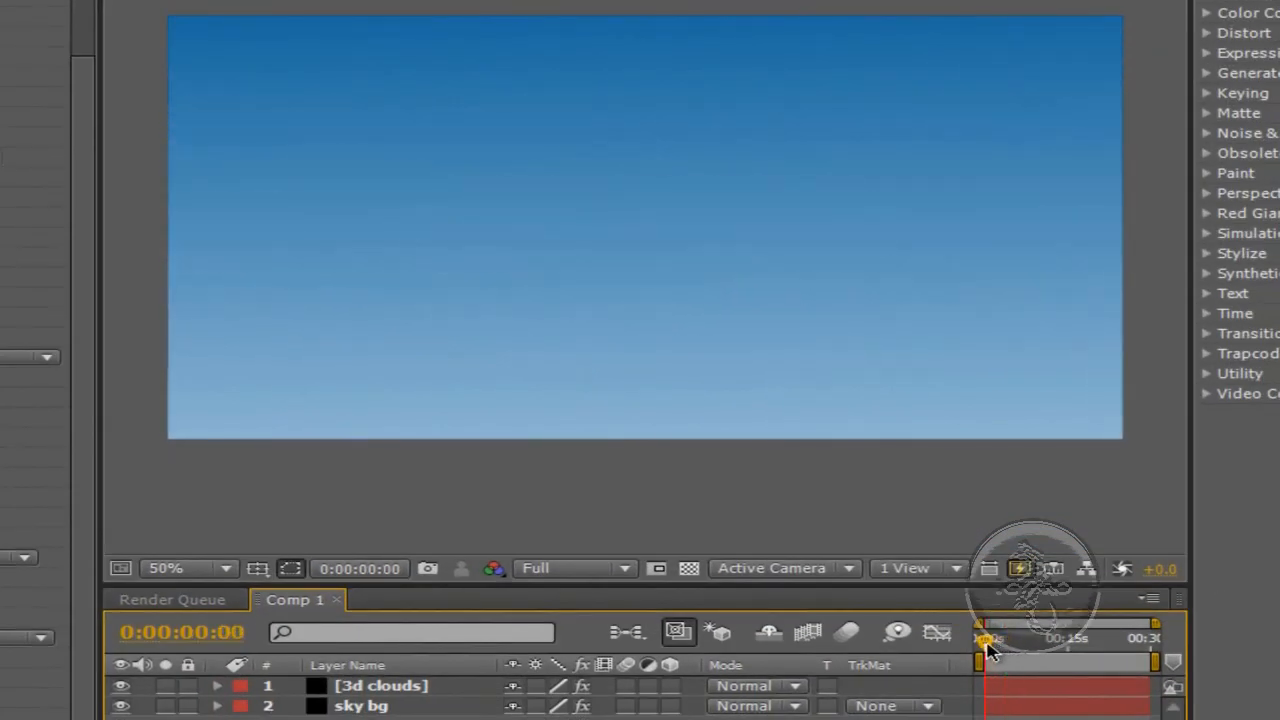
left_click_drag(985, 655, 1010, 655)
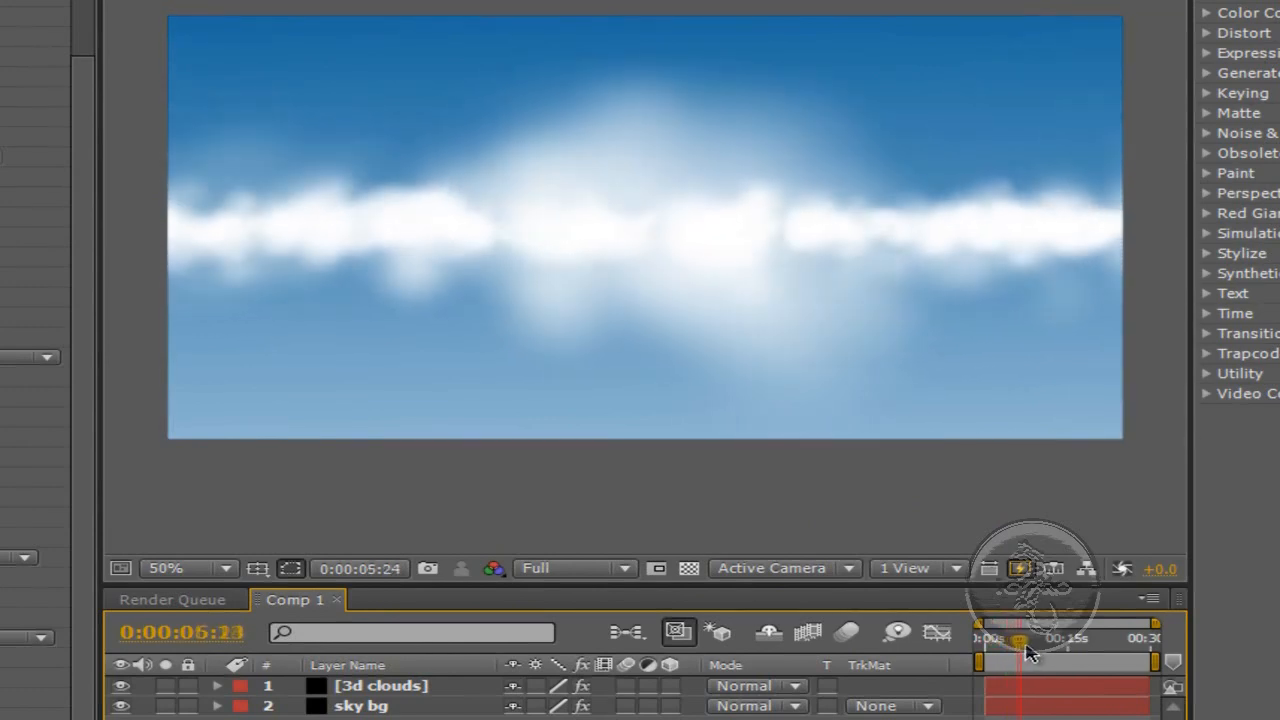
left_click_drag(1020, 650, 1000, 650)
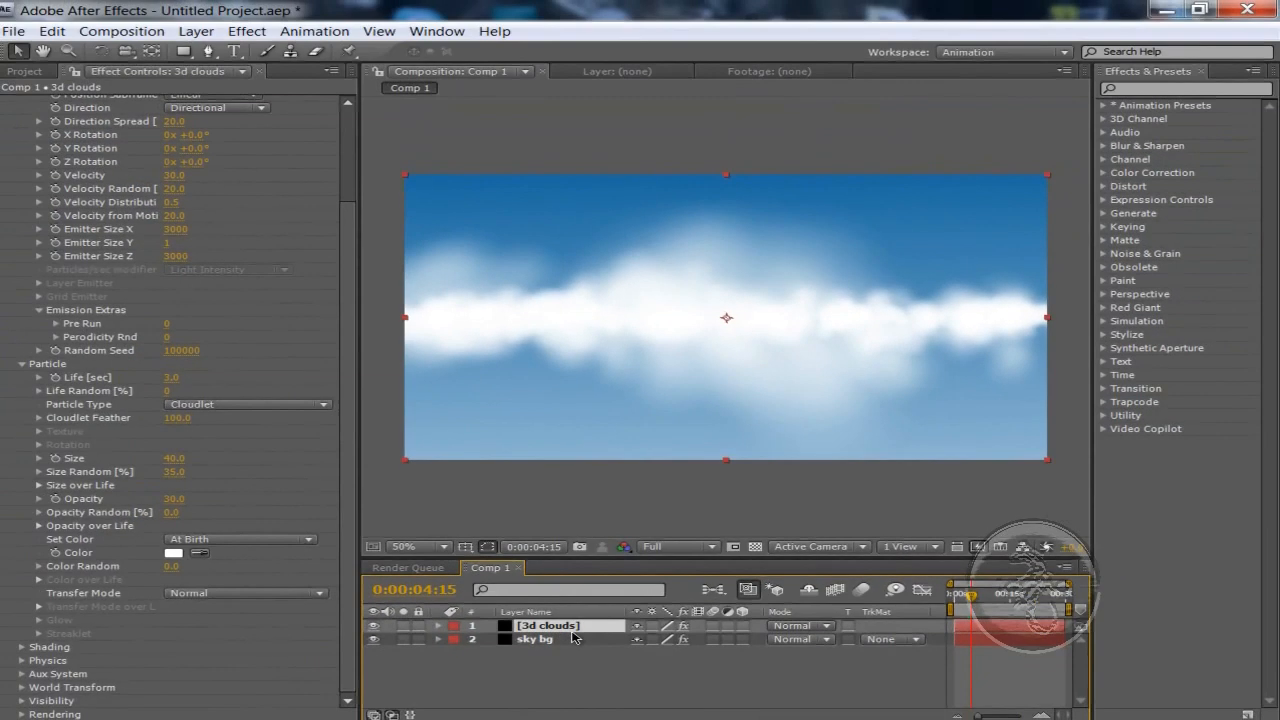
Pre-compose the 3d clouds layer, leaving all attributes in Comp 1
left_click(196, 31)
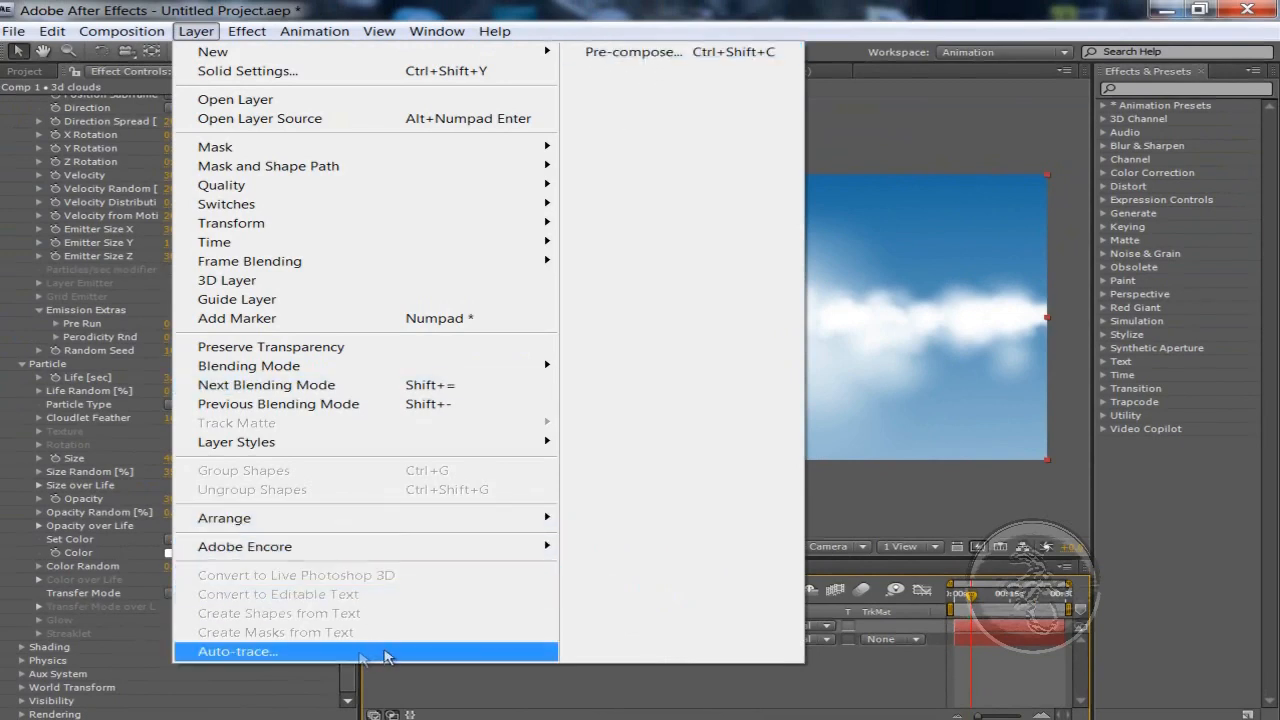
mouse_move(645, 51)
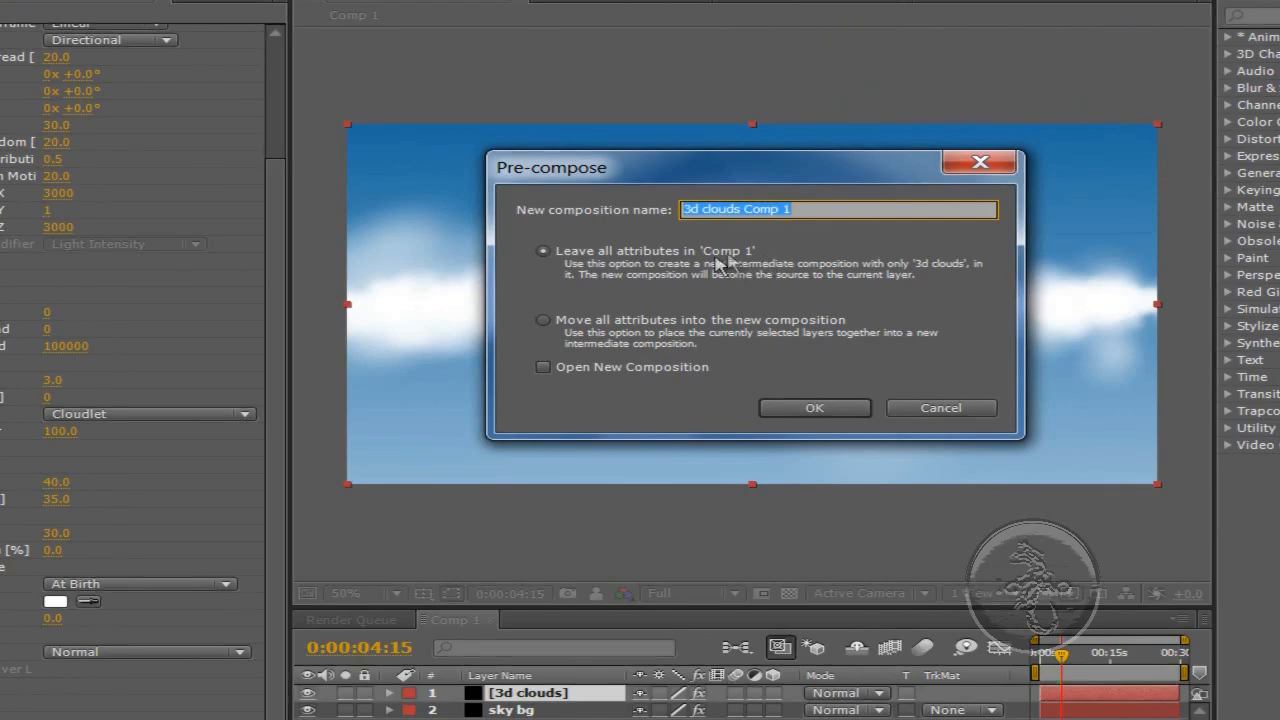
left_click(543, 251)
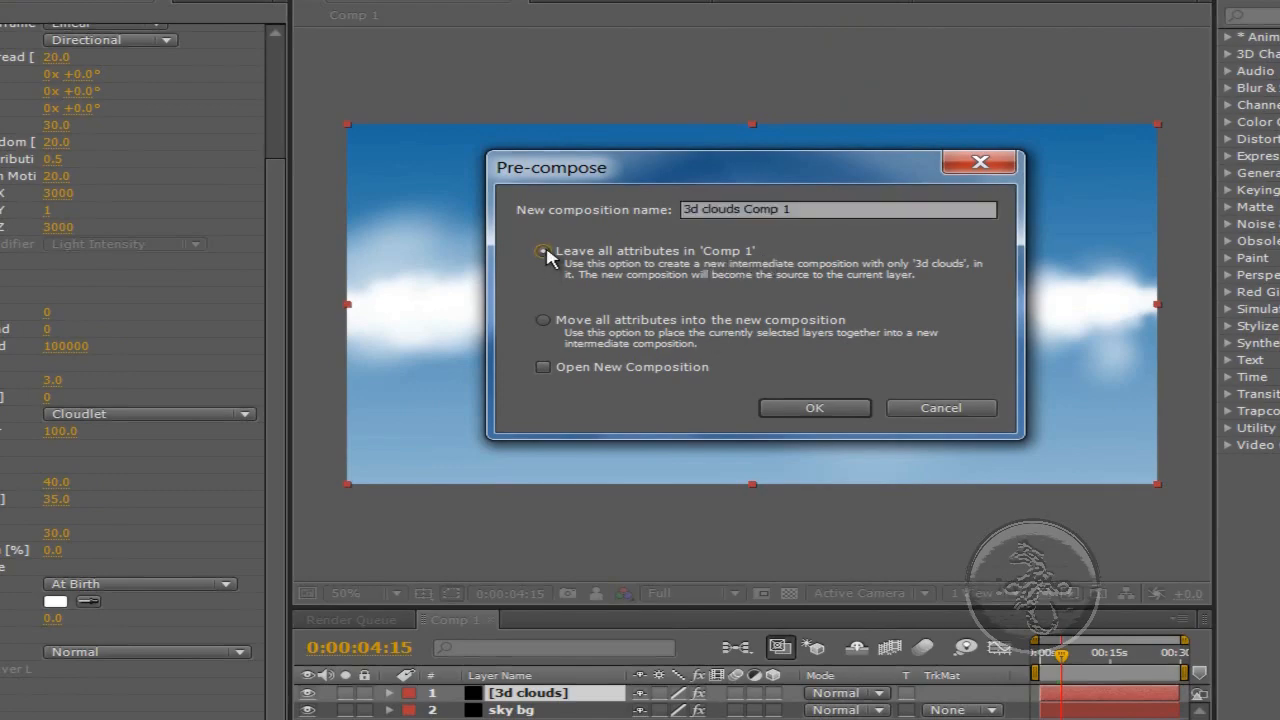
left_click(814, 407)
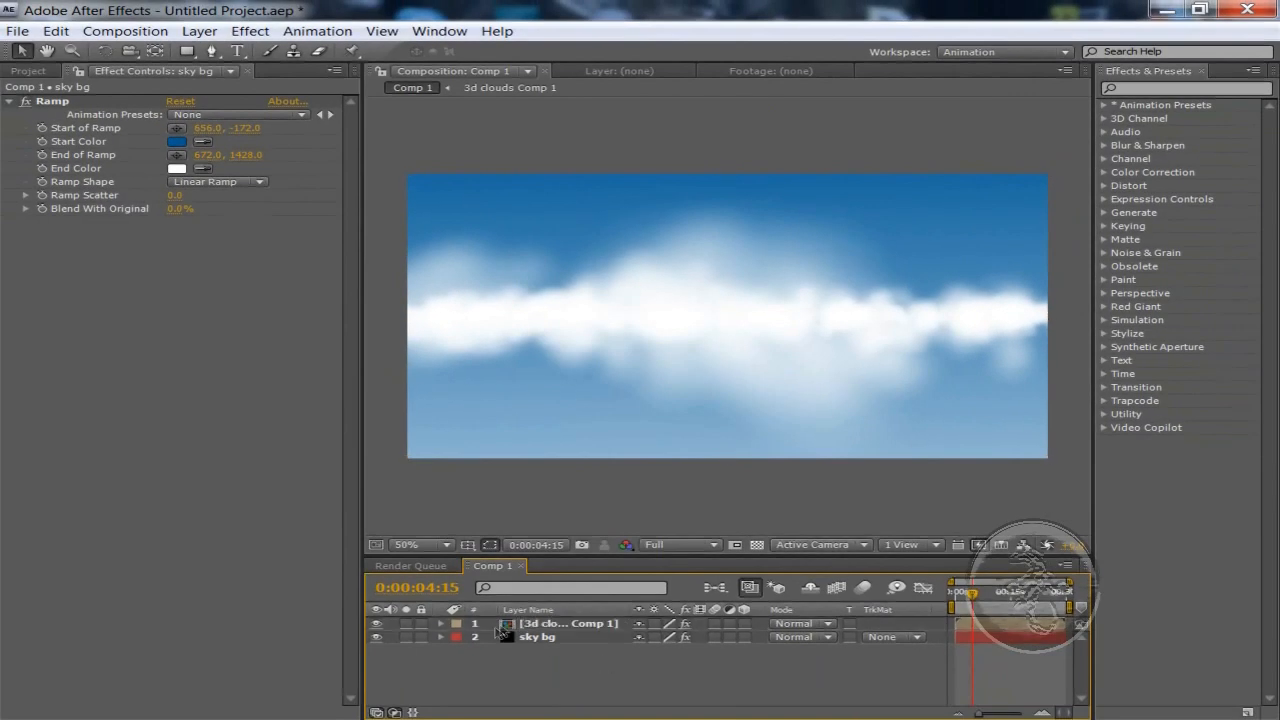
Time-stretch the 3d clouds Comp 1 layer with a 3000% stretch factor
right_click(567, 623)
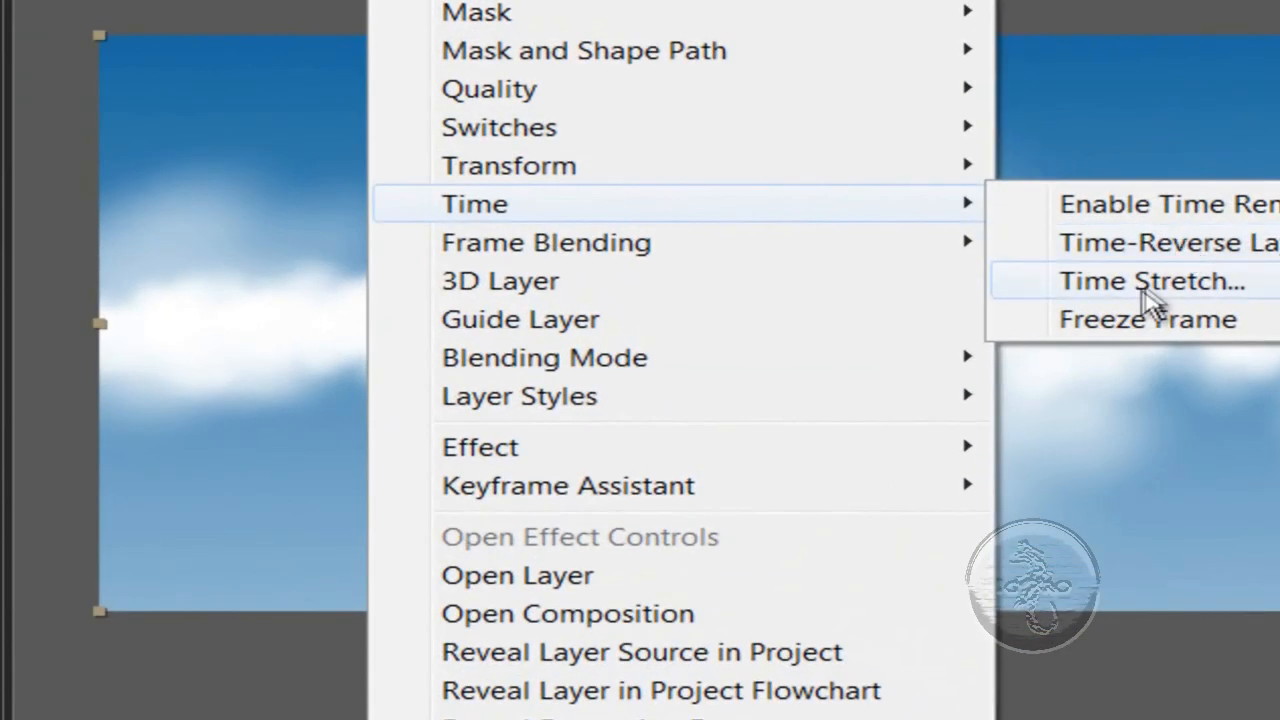
left_click(1150, 281)
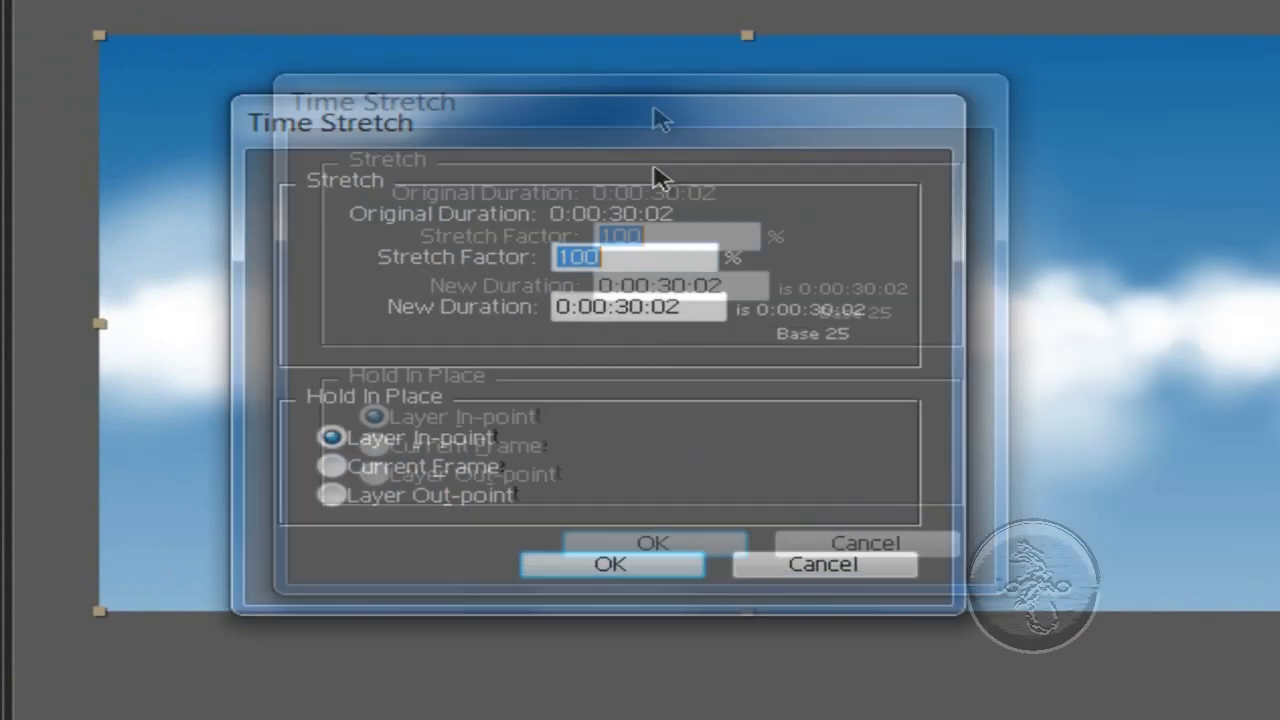
type("3000")
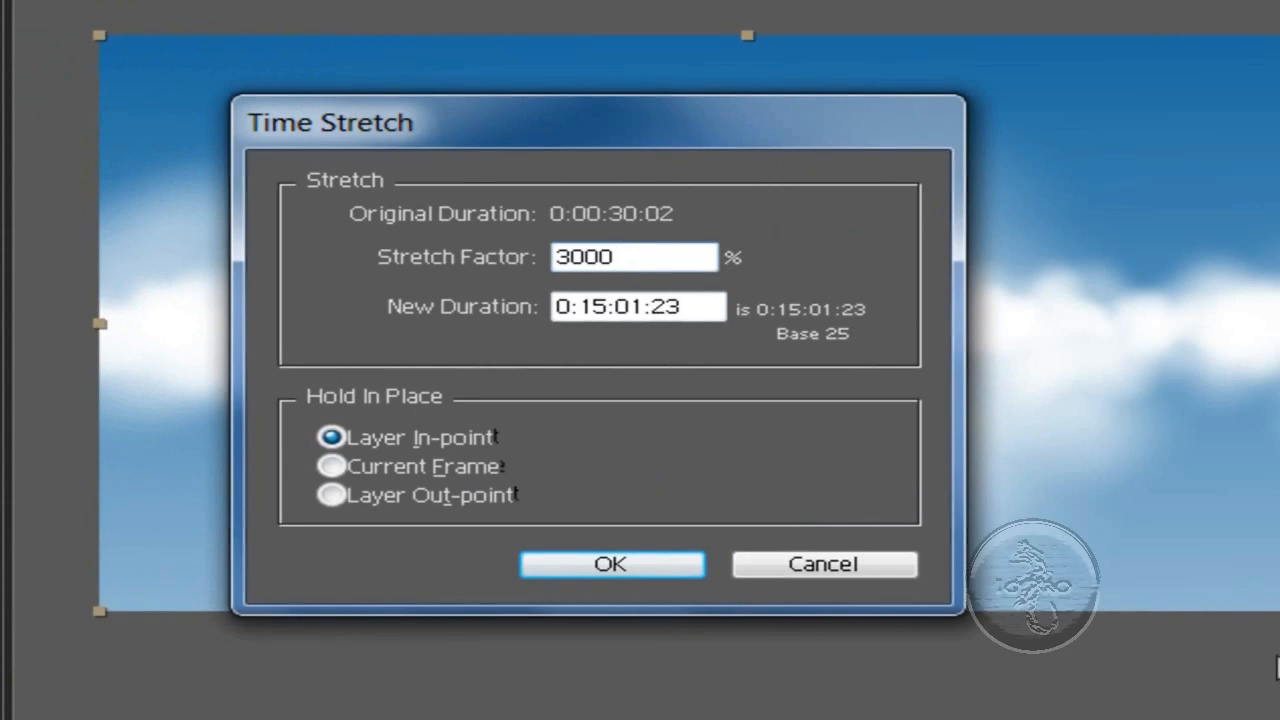
triple_click(633, 257)
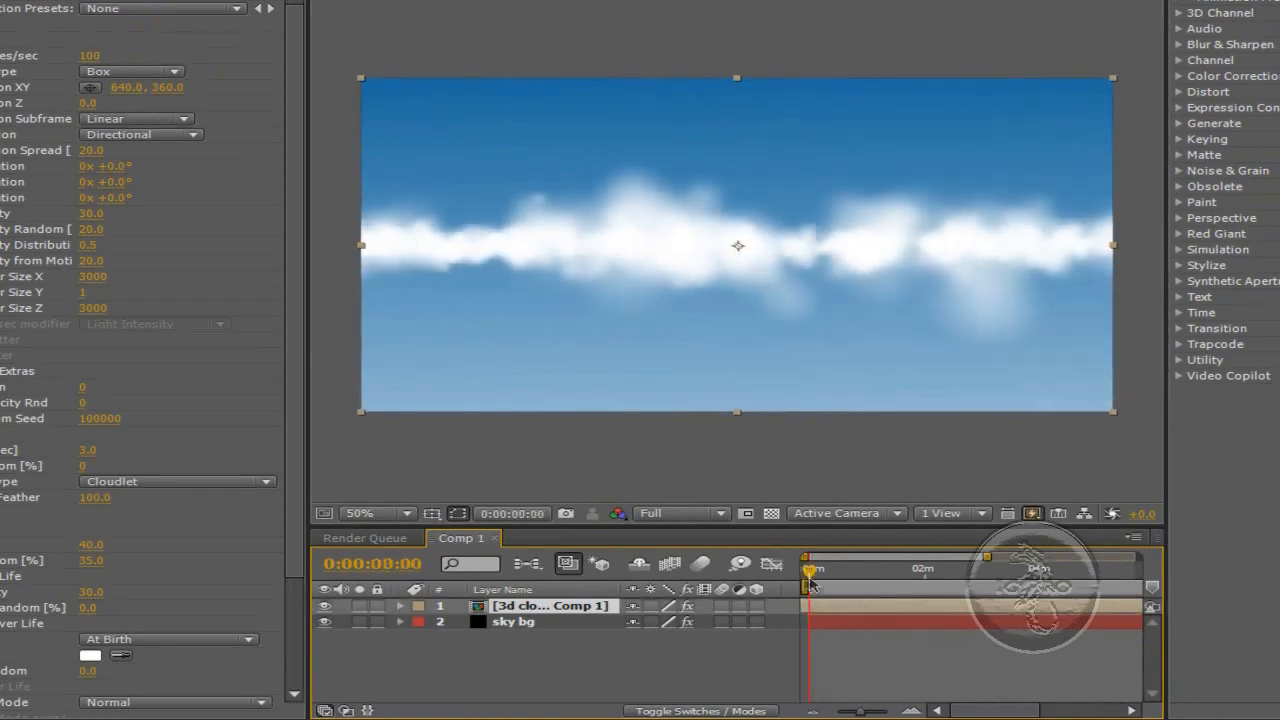
Move to about 14 seconds and scroll down to the particle opacity-over-life settings
left_click_drag(808, 585, 843, 585)
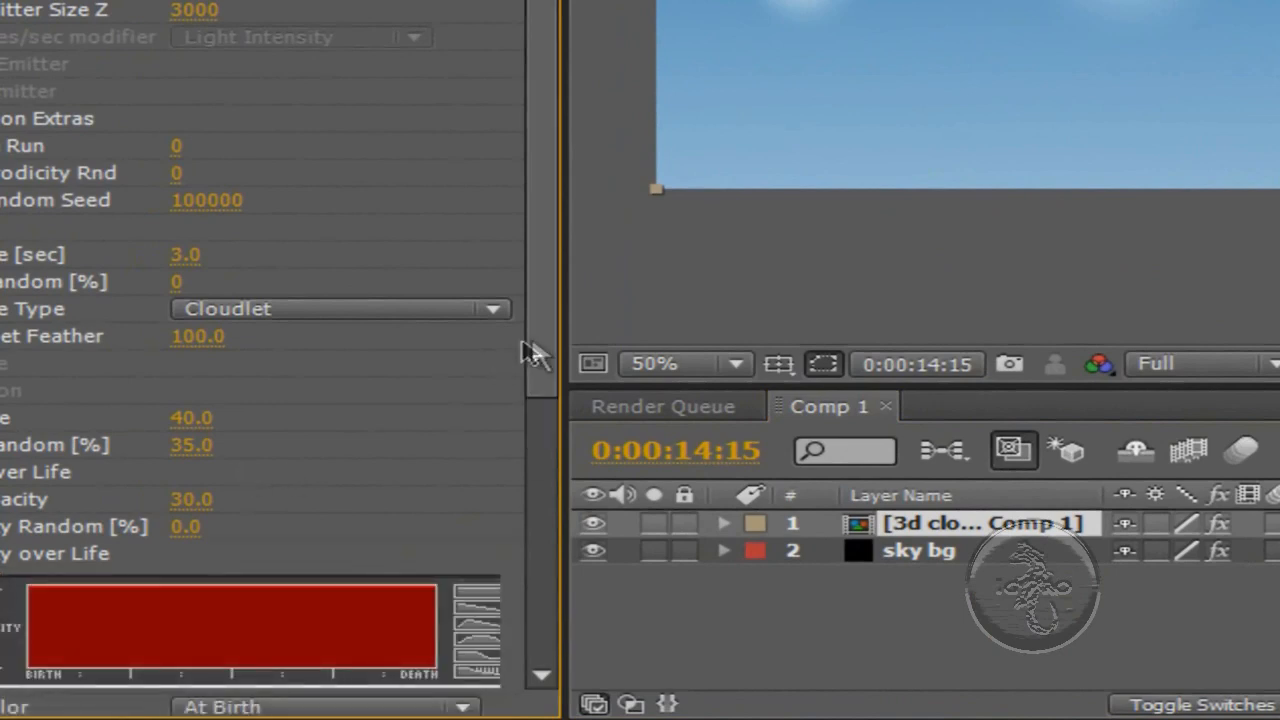
scroll("down", 3)
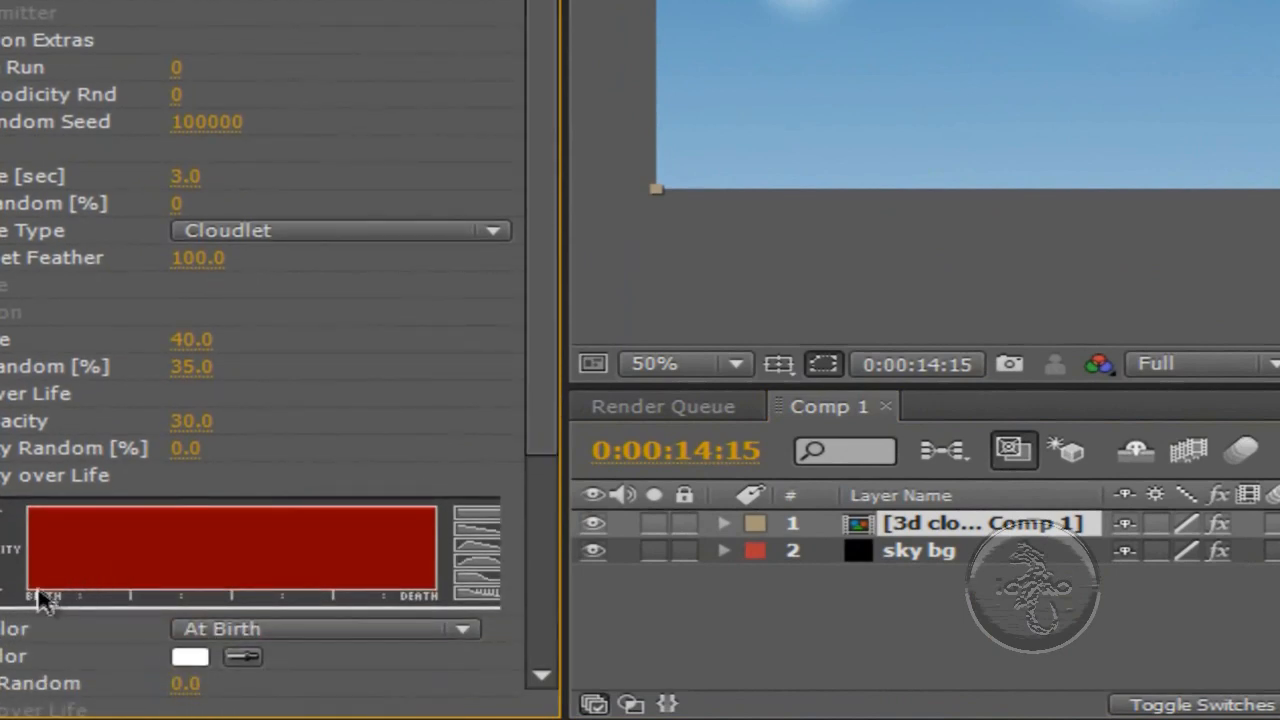
mouse_move(95, 528)
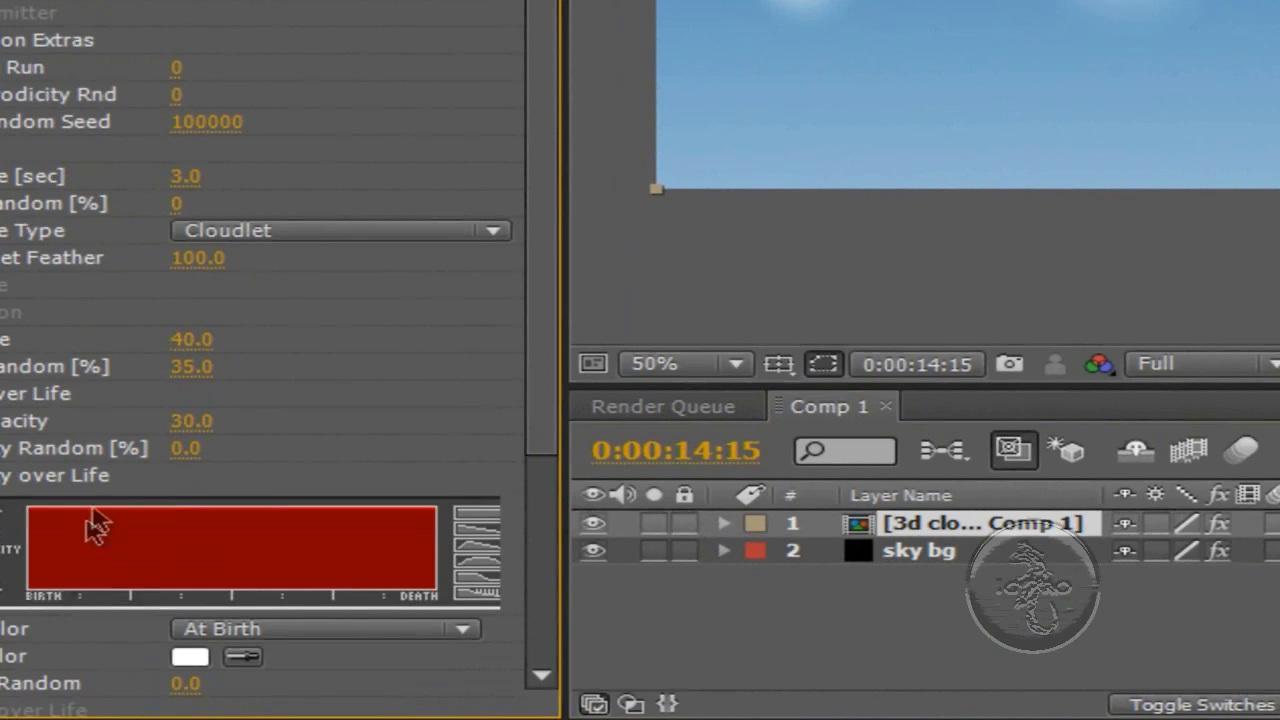
mouse_move(480, 570)
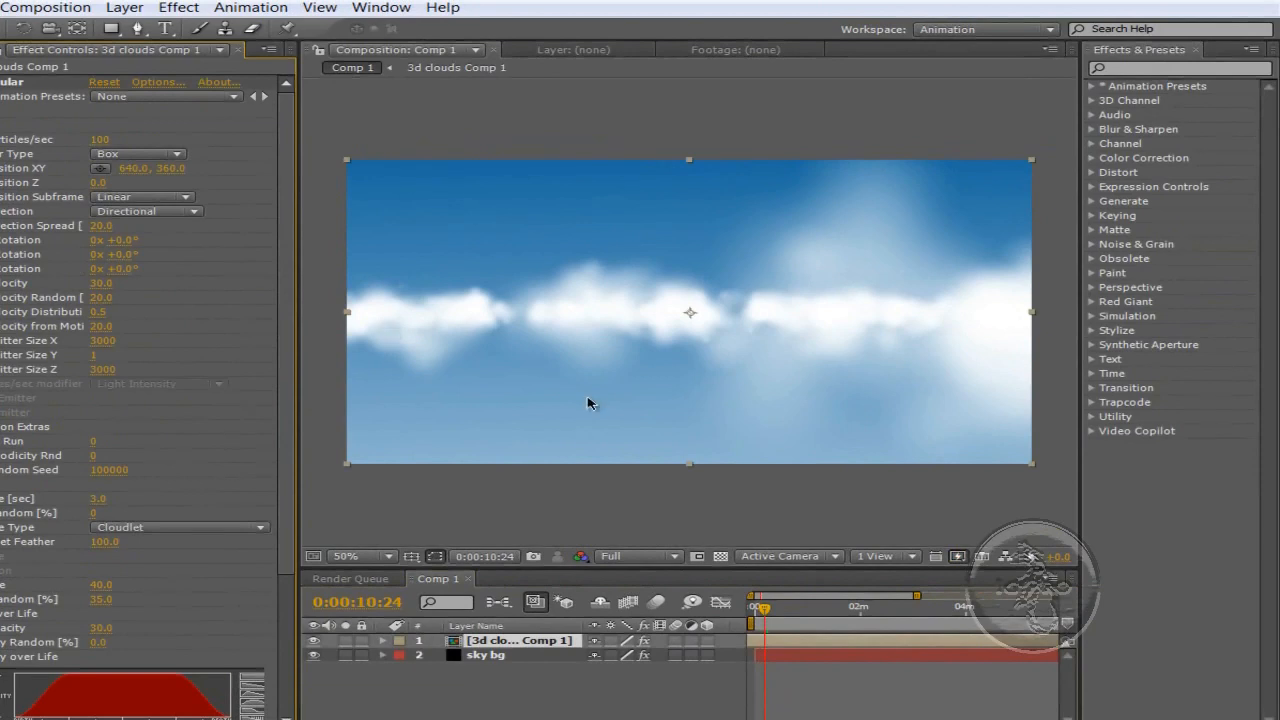
mouse_move(405, 335)
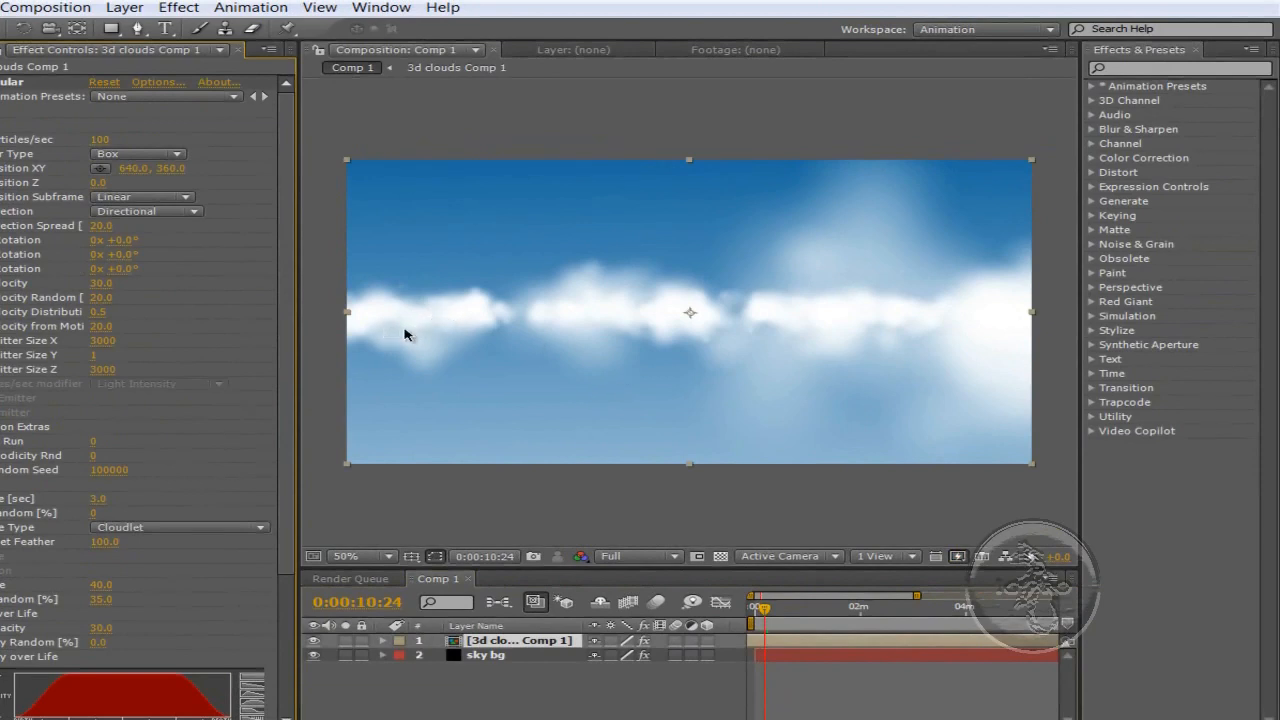
mouse_move(1130, 448)
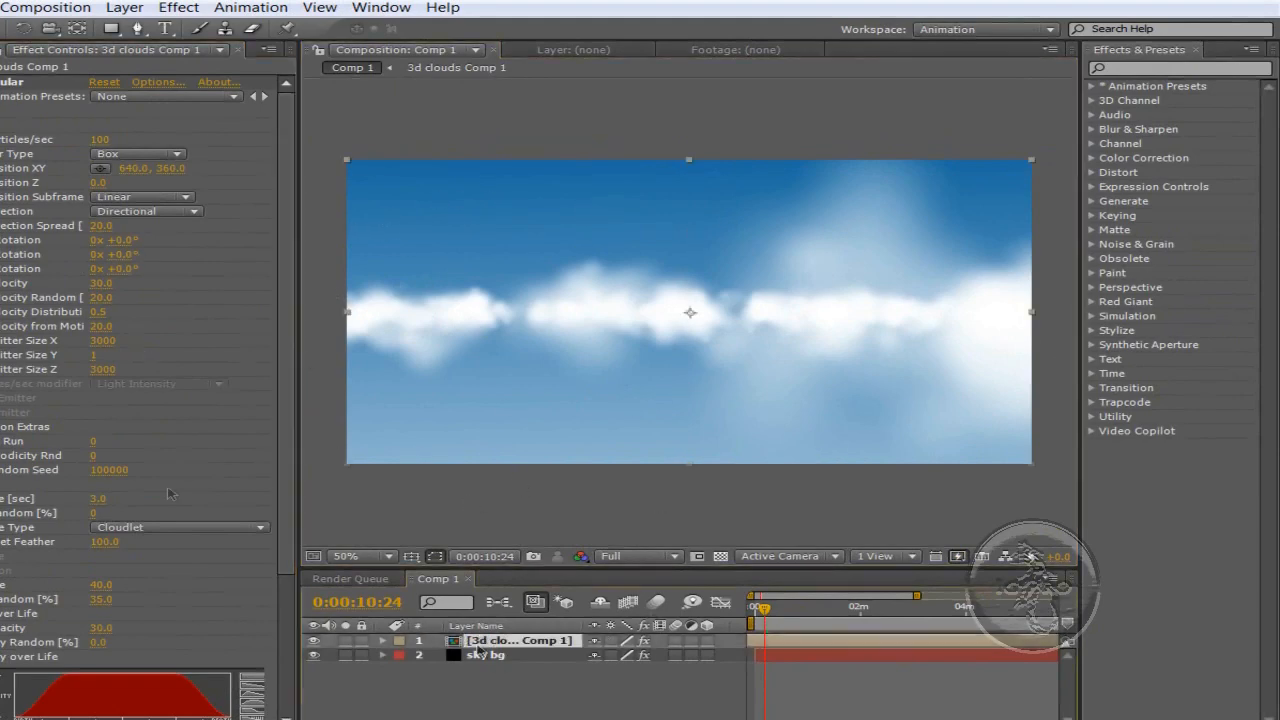
Turn on Shadowlet for Main and Shadowlet for Aux in Particular
scroll("down", 3)
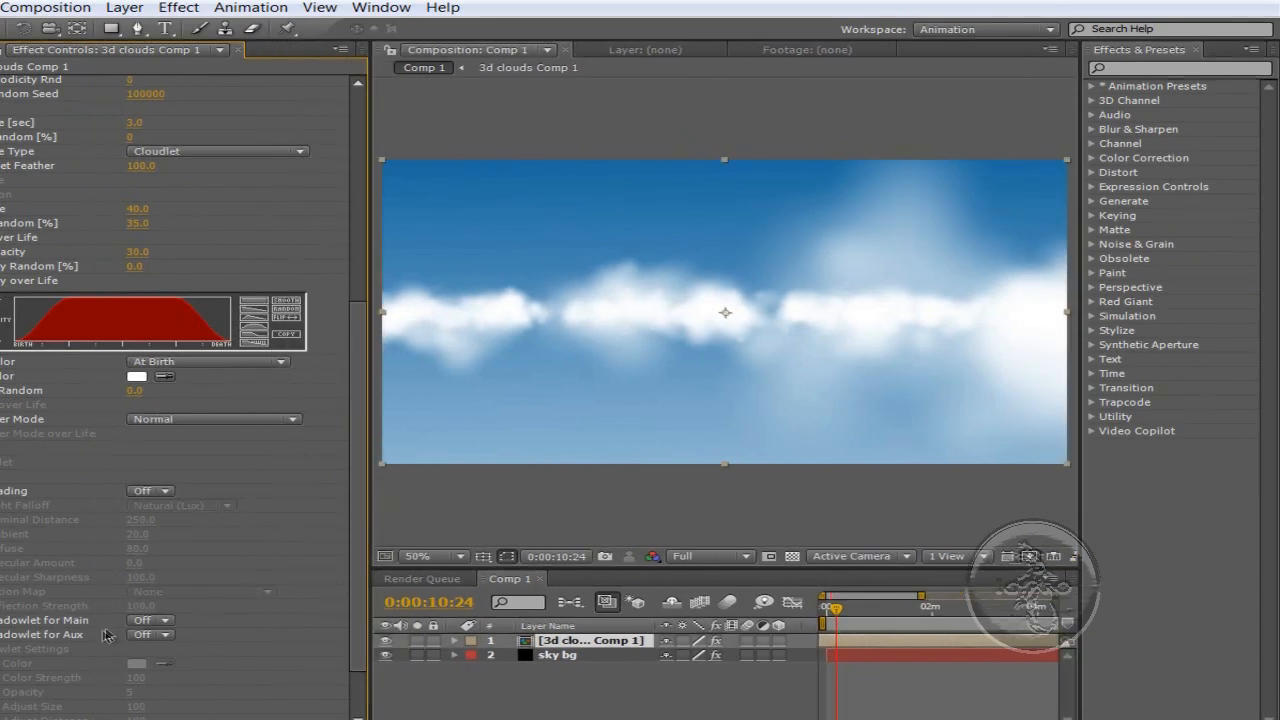
left_click(148, 633)
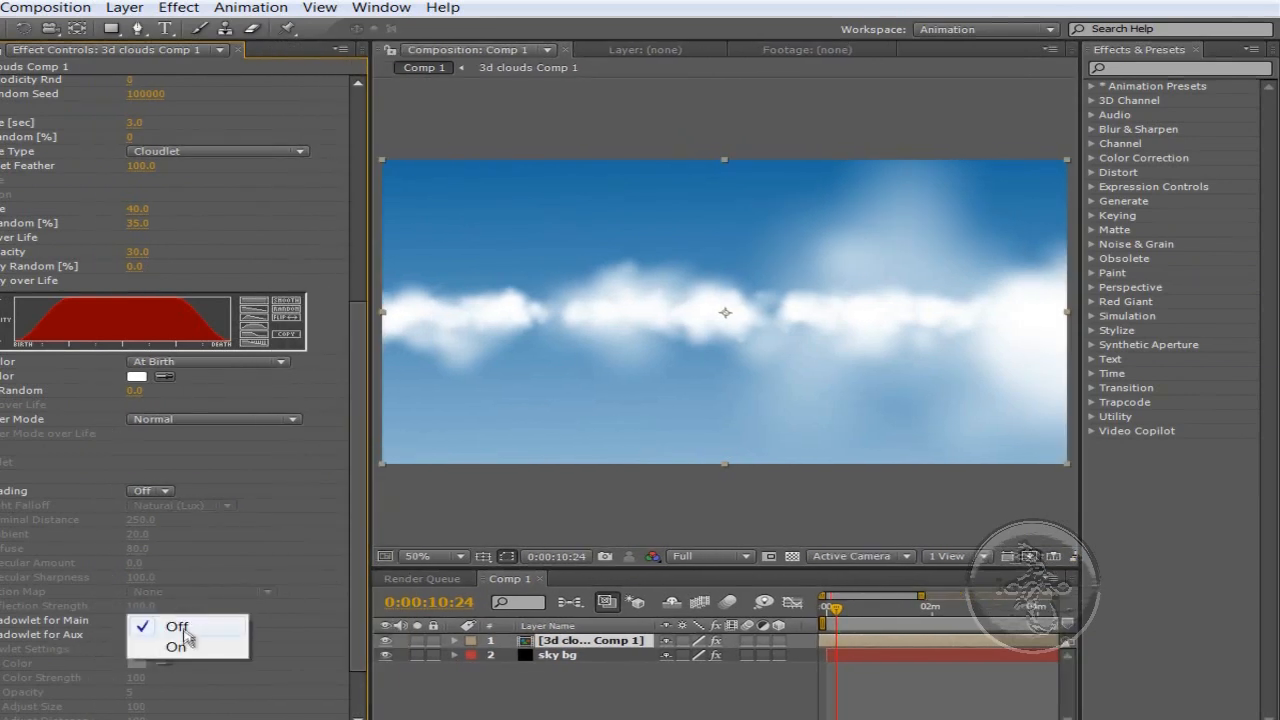
left_click(177, 645)
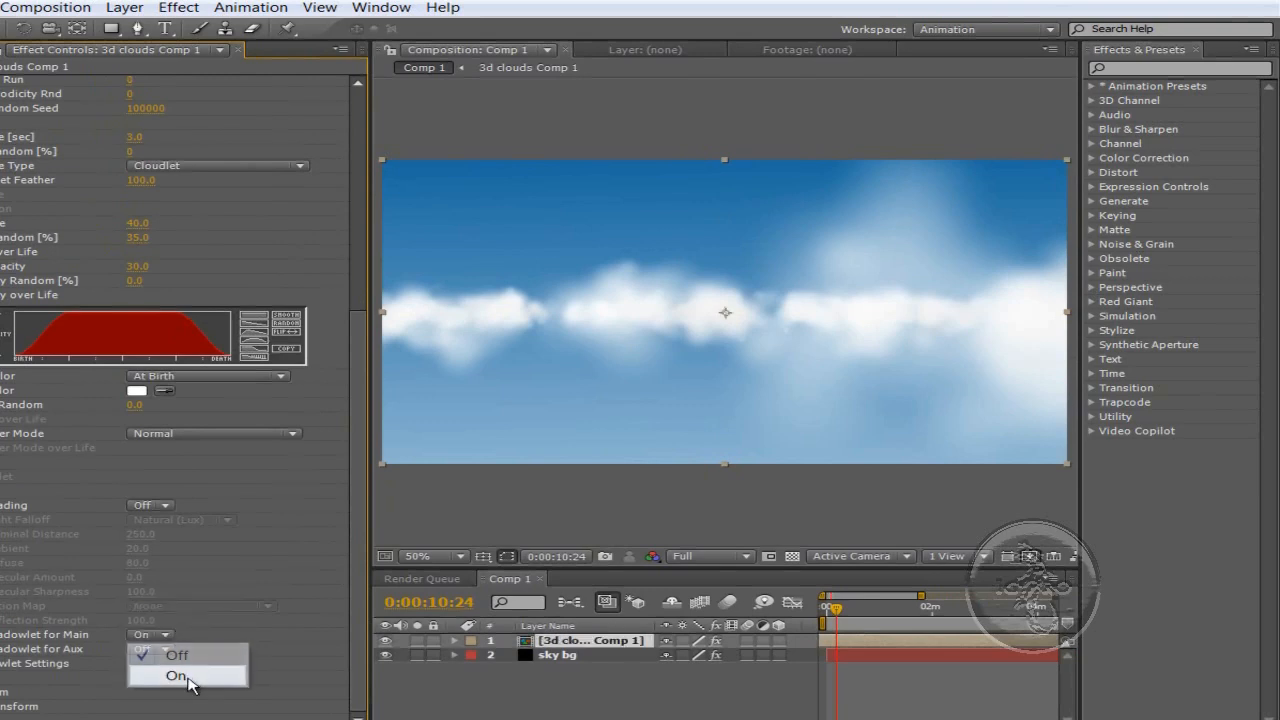
left_click(179, 676)
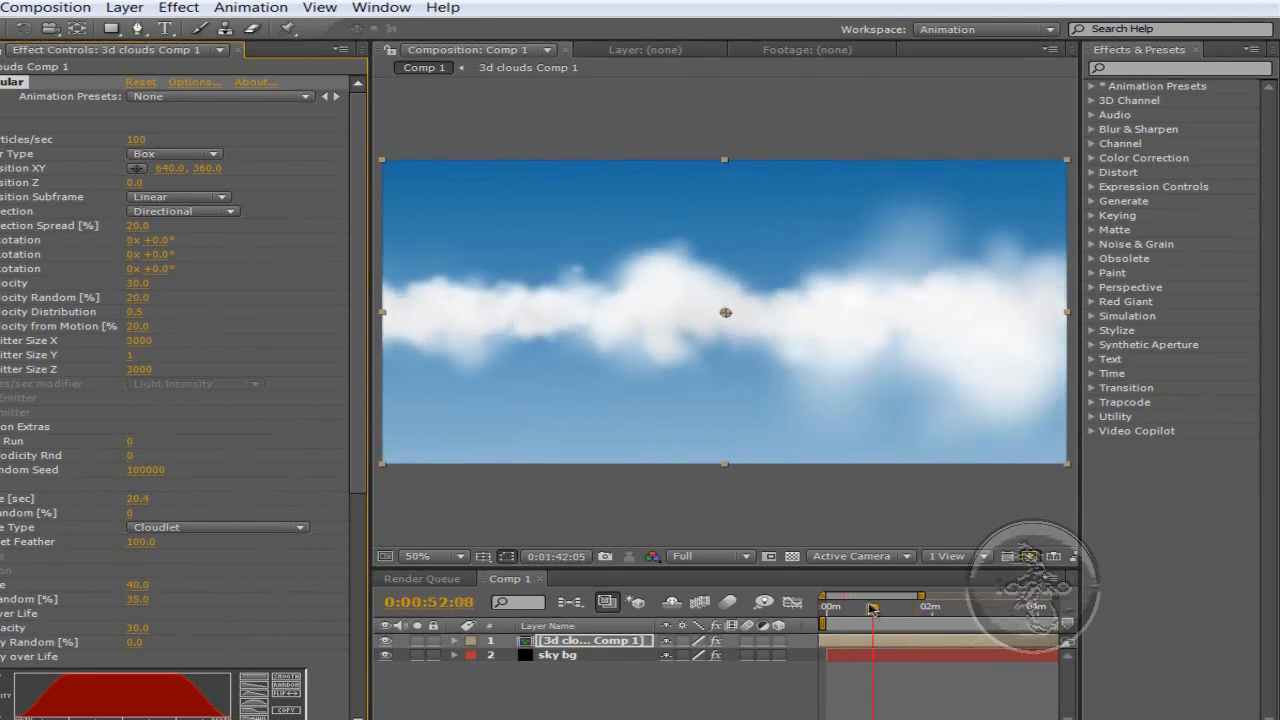
Scrub earlier, set Emitter Size Y to 200, and show layer source names
left_click_drag(873, 609, 877, 609)
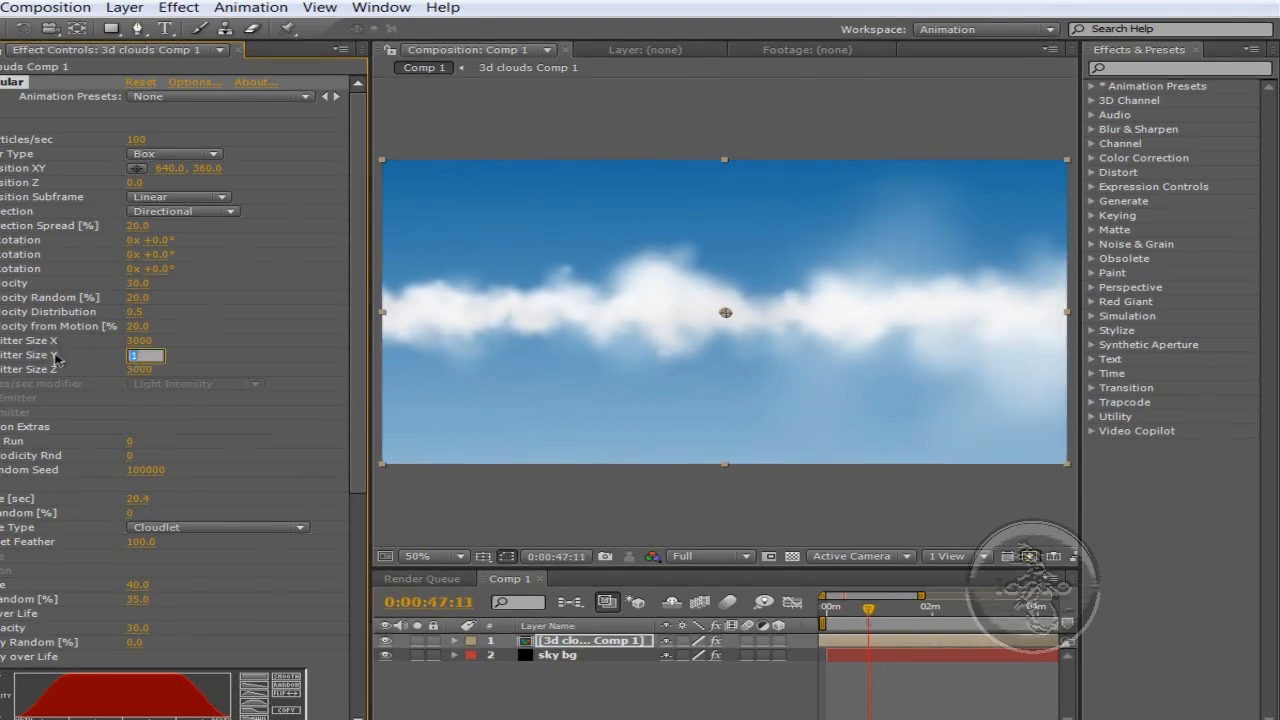
type("200")
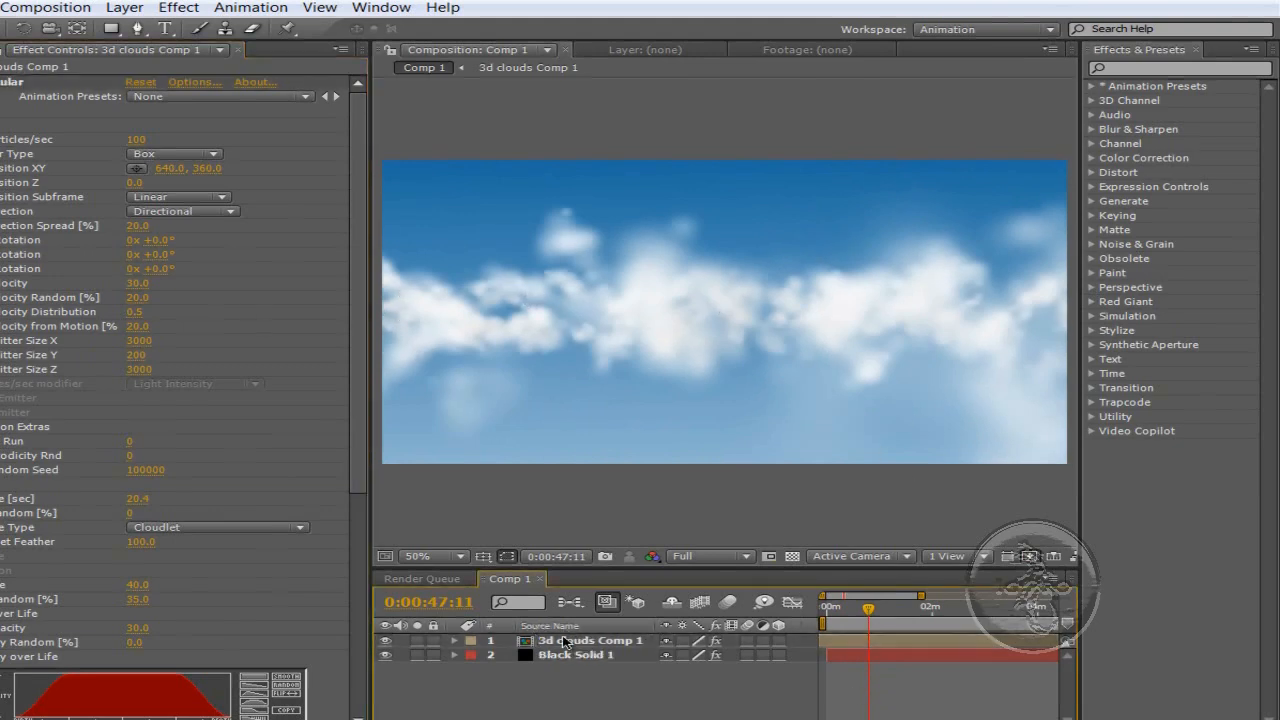
left_click(178, 7)
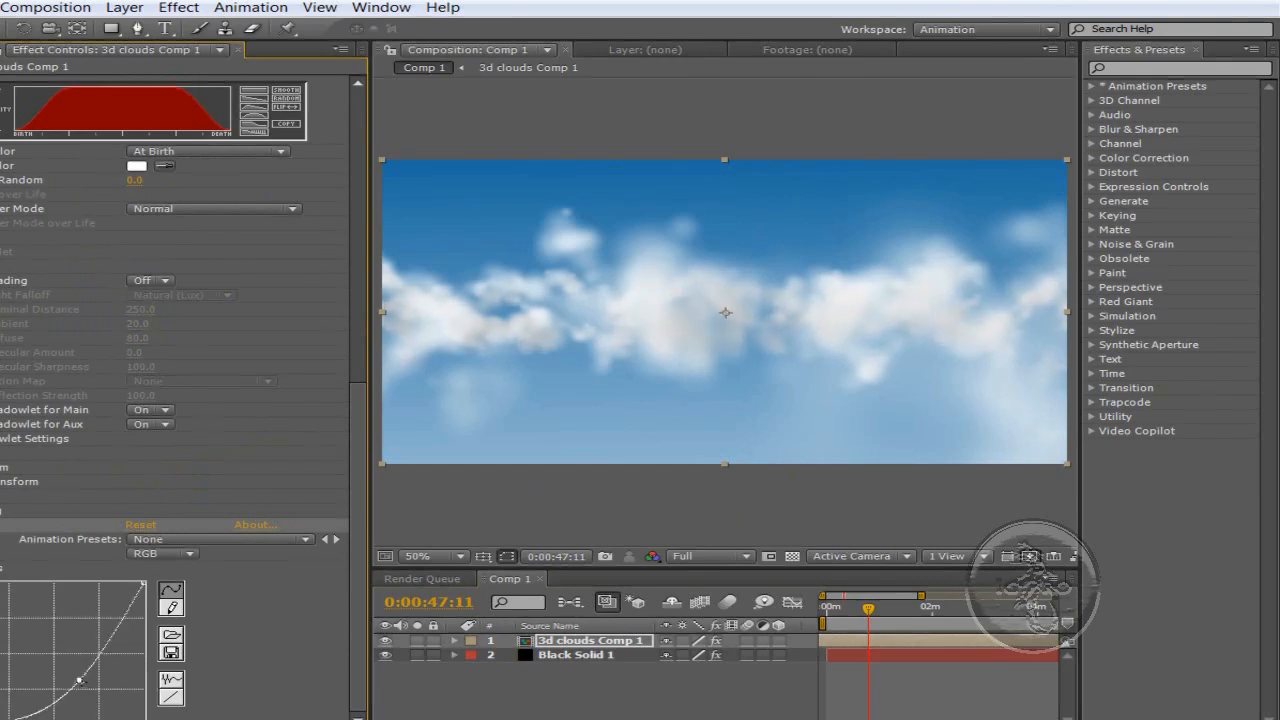
mouse_move(647, 356)
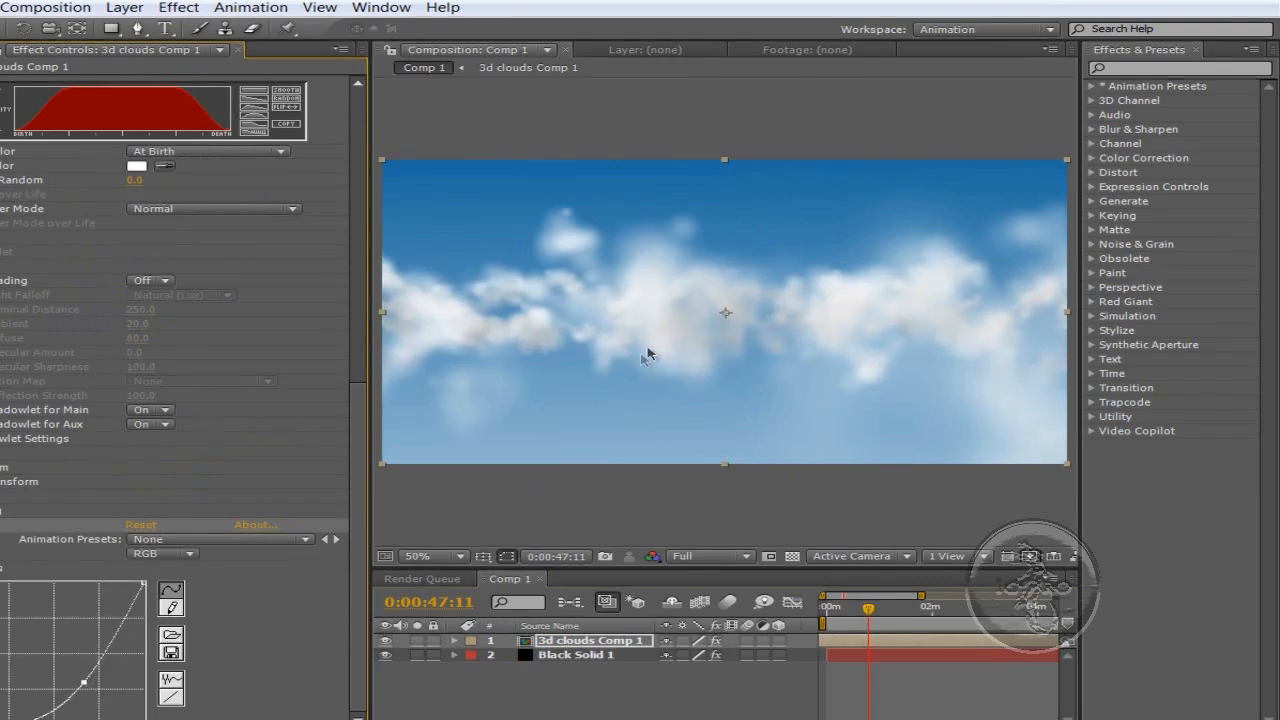
mouse_move(1075, 370)
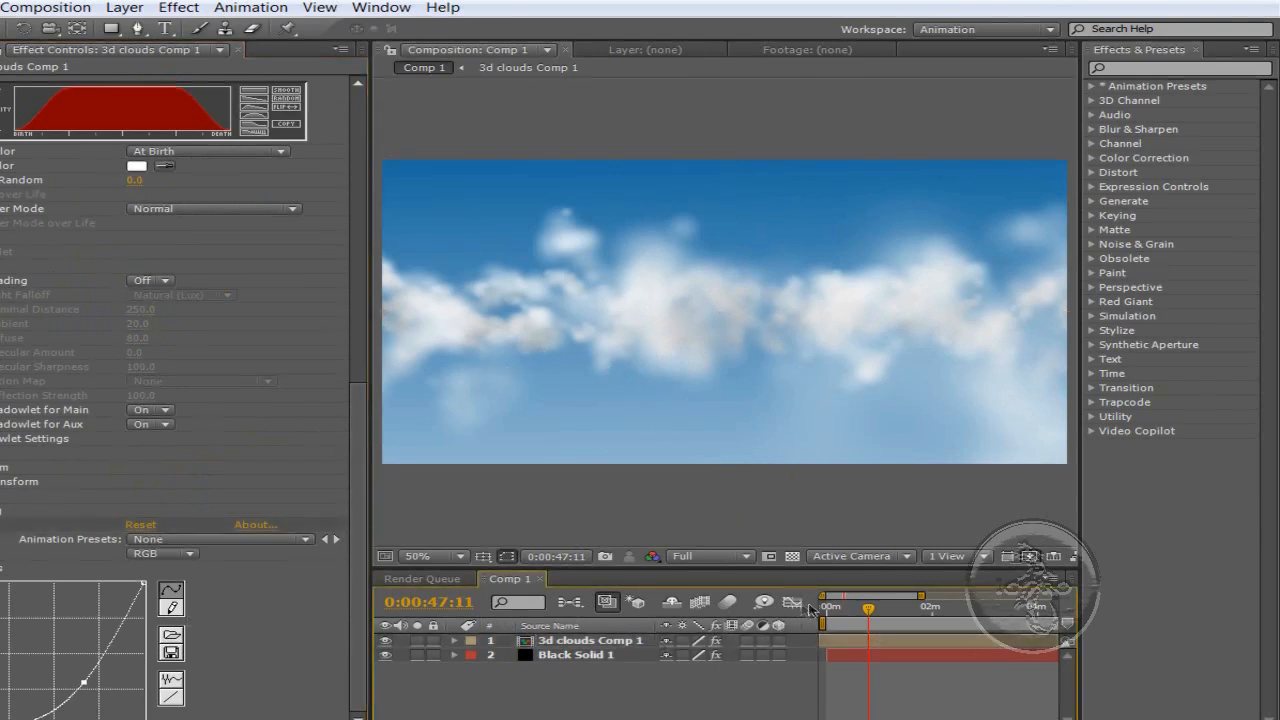
mouse_move(628, 701)
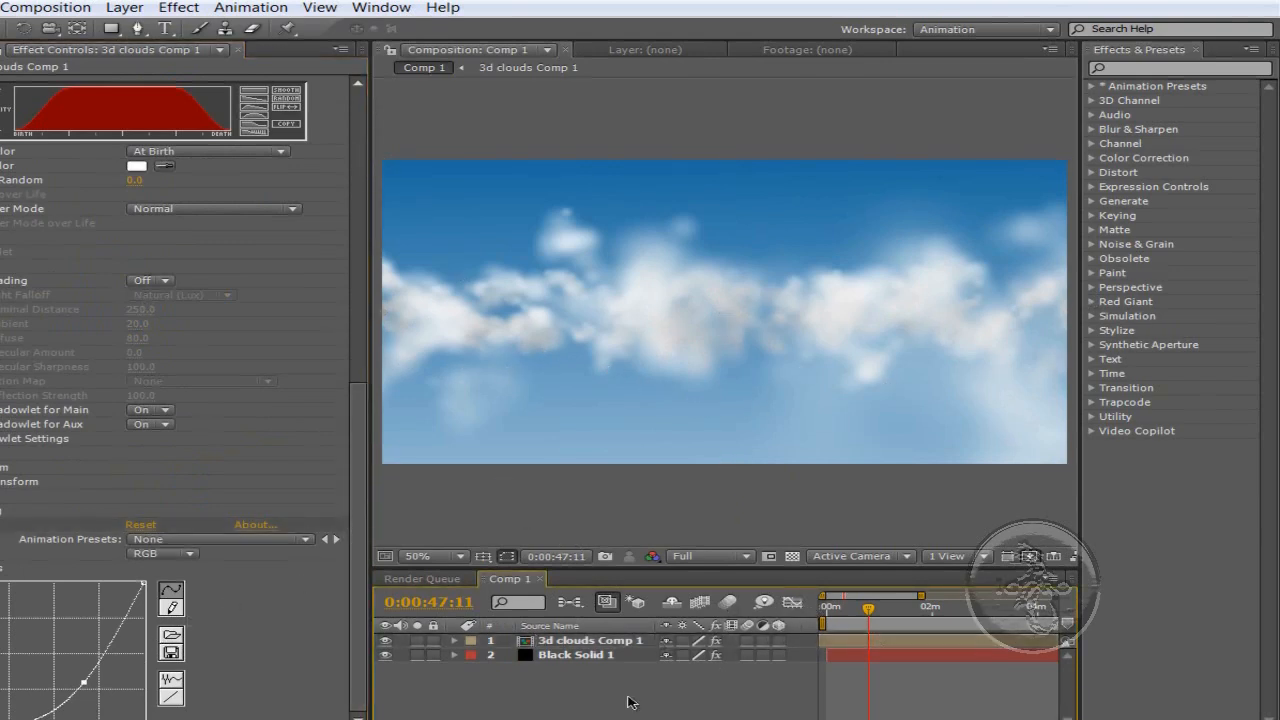
Add a 50mm preset camera layer and expand its Transform properties
left_click(124, 7)
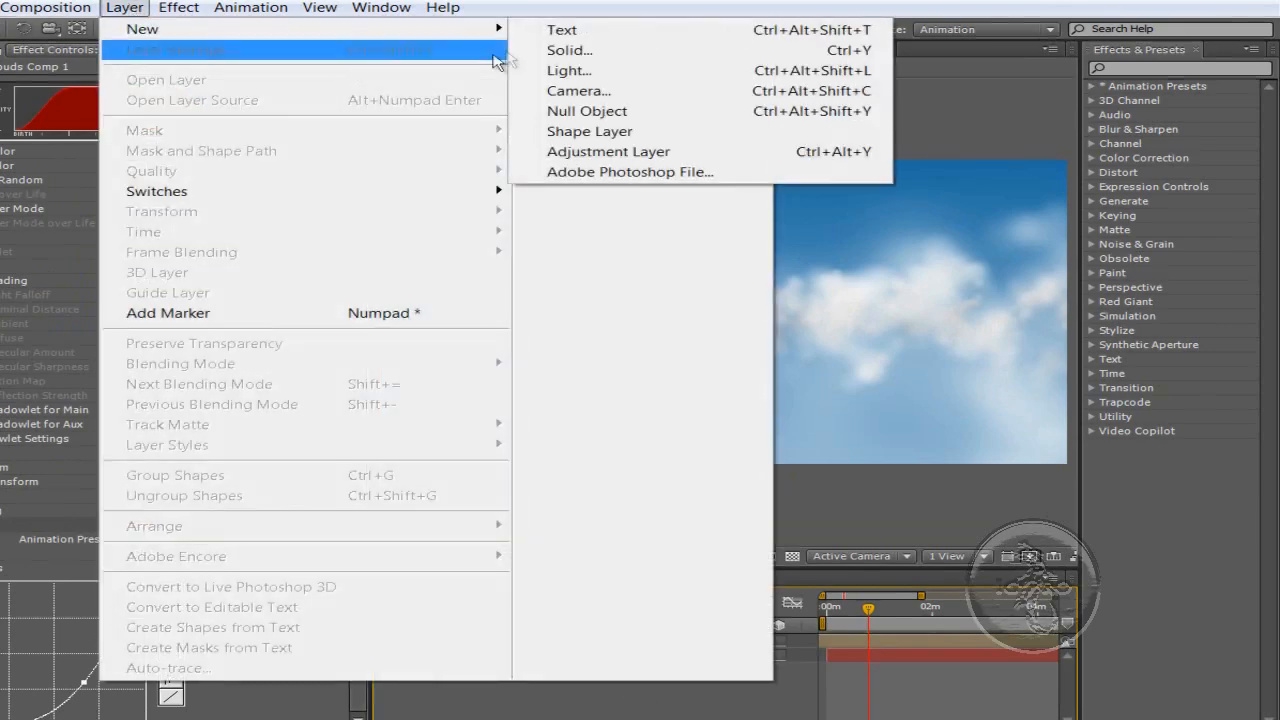
left_click(578, 90)
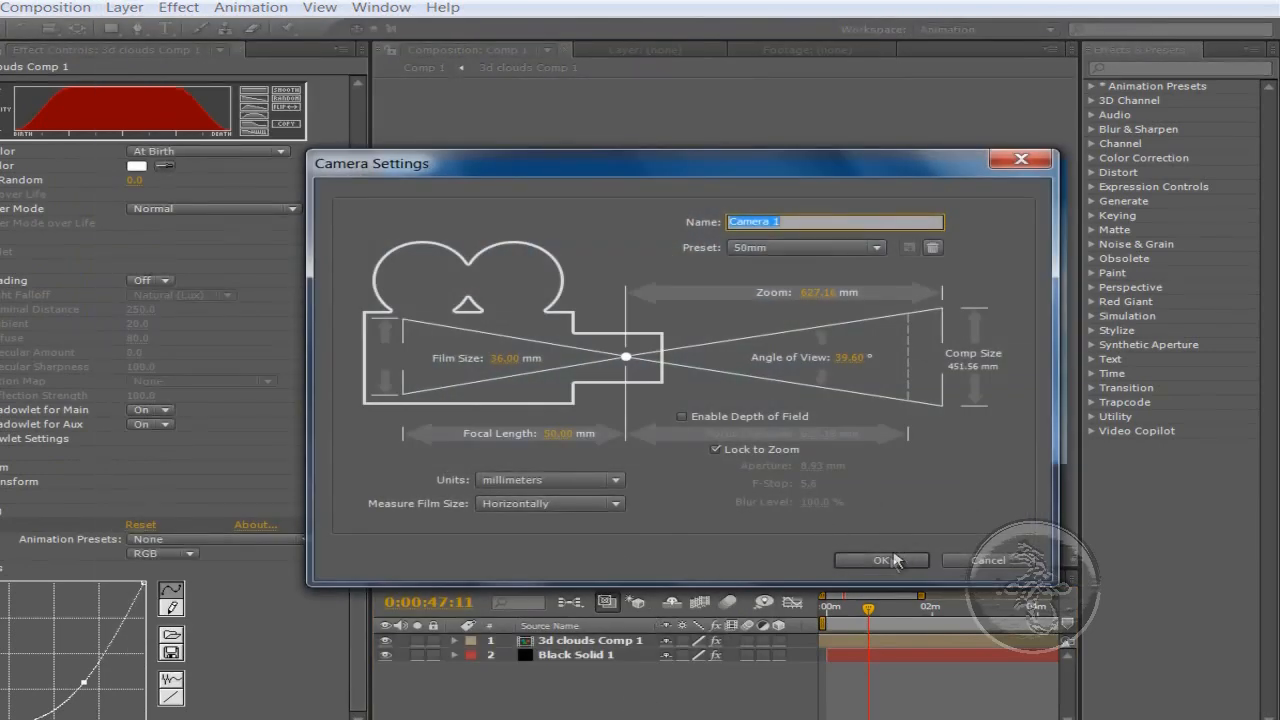
left_click(881, 560)
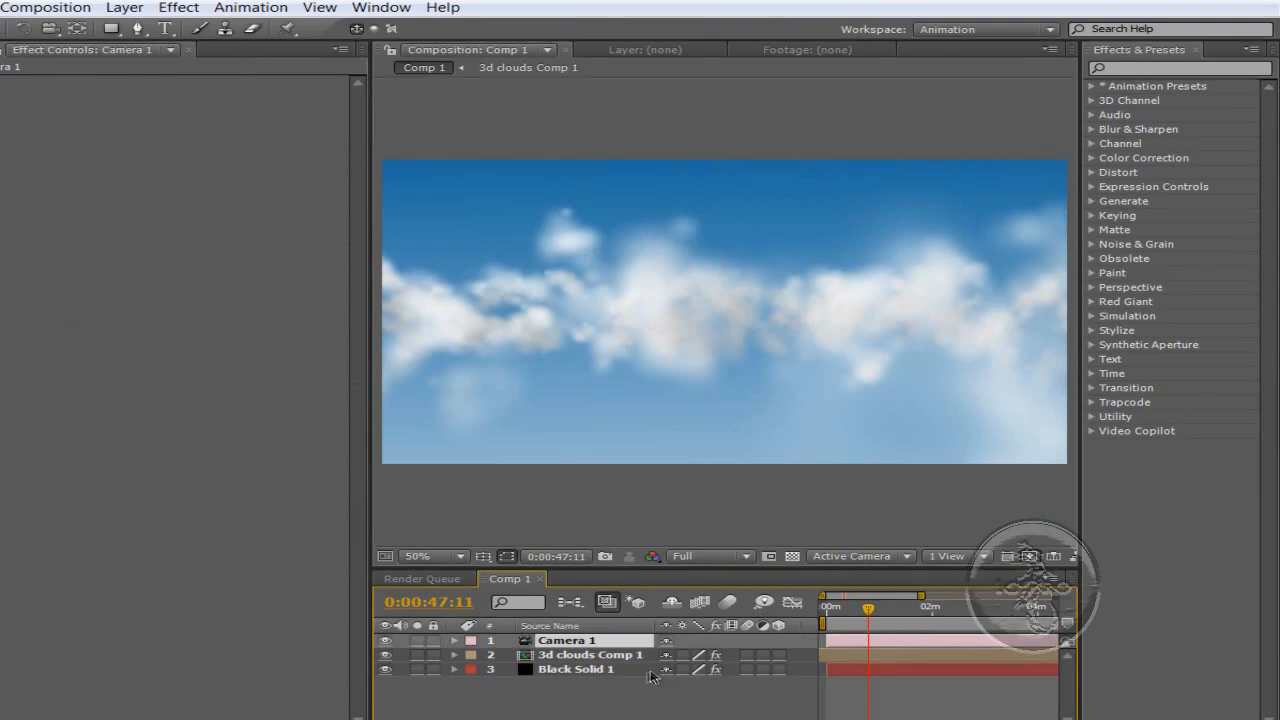
left_click(453, 640)
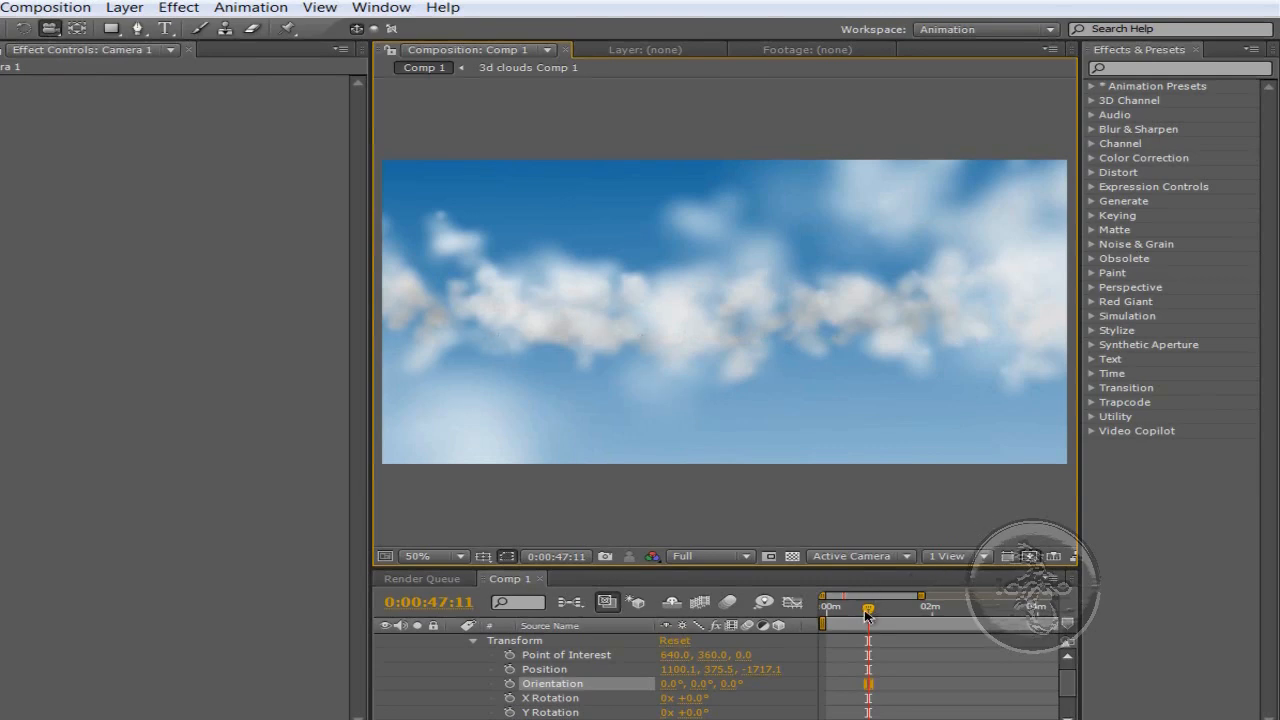
Move the current time back to 30 seconds 11 frames and collapse Camera 1's properties
left_click_drag(868, 607, 843, 607)
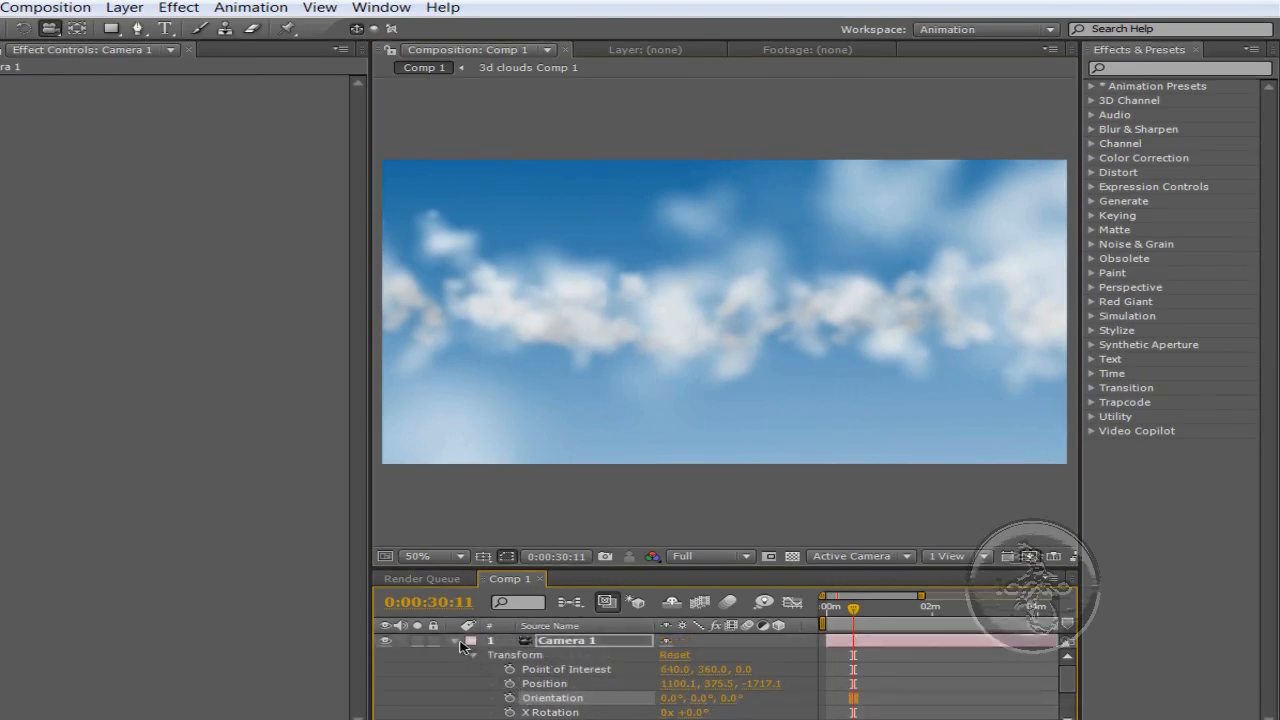
left_click(455, 640)
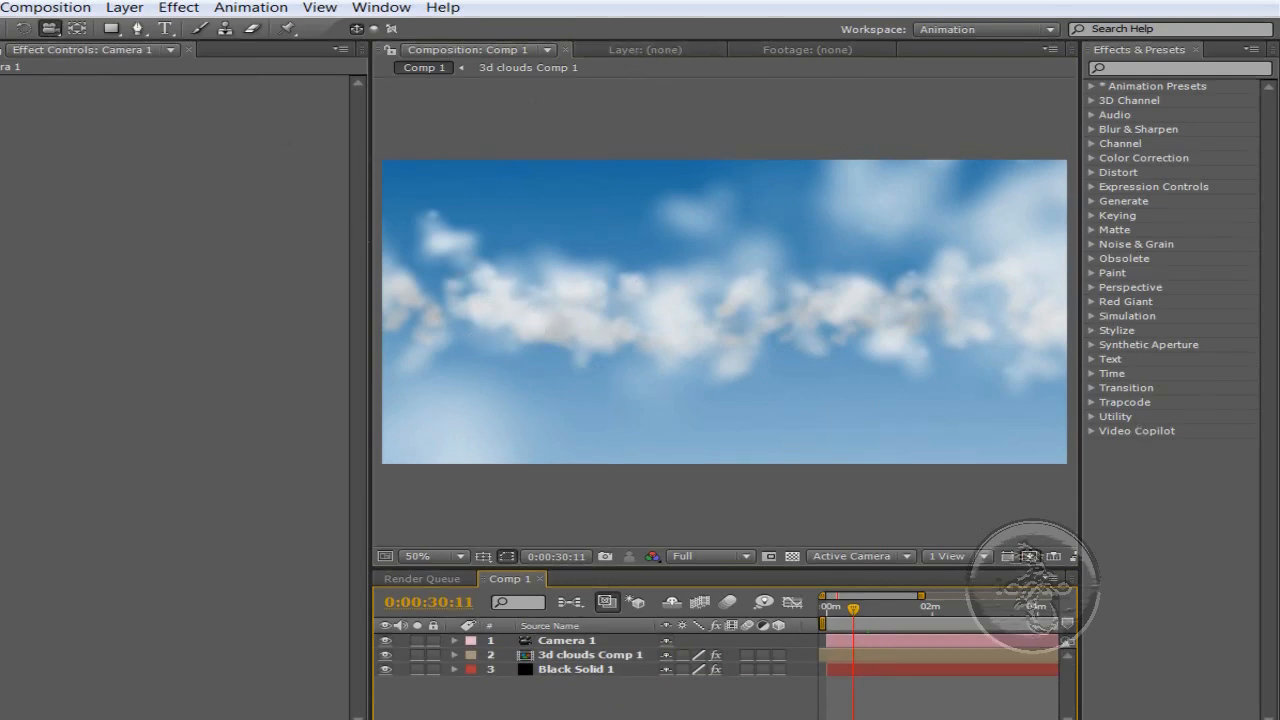
mouse_move(872, 447)
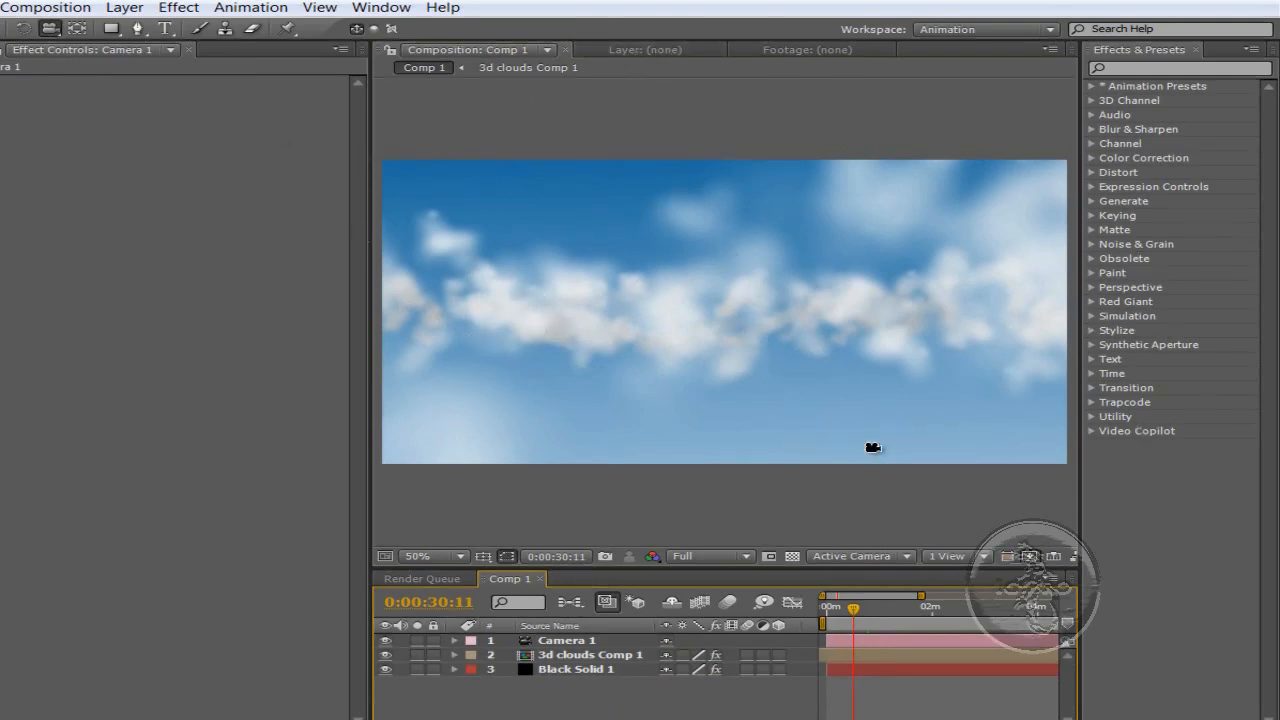